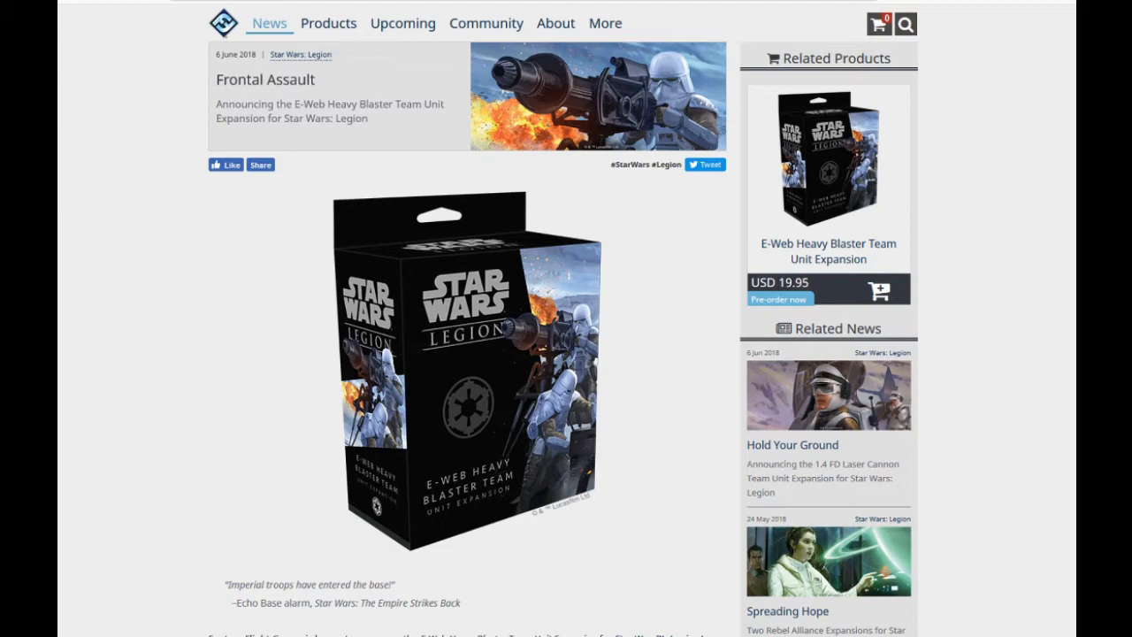
- Scroll the E-Web article past the box contents photo to the Heavy Fire section
{"action": "scroll", "scroll_direction": "down", "scroll_amount": 3}
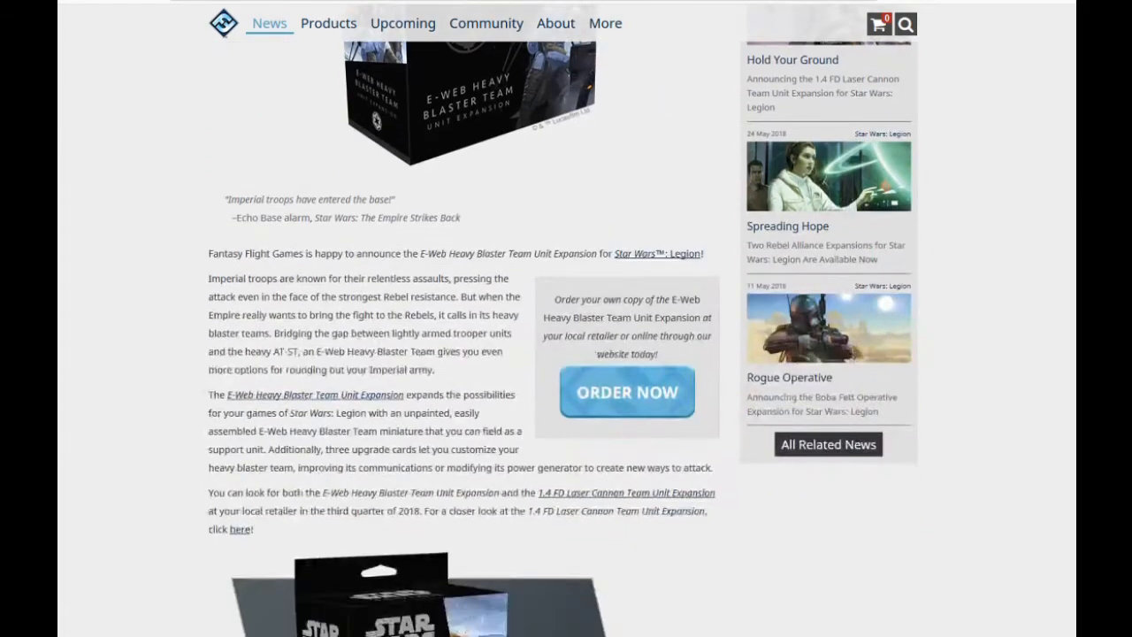
{"action": "scroll", "scroll_direction": "down", "scroll_amount": 3}
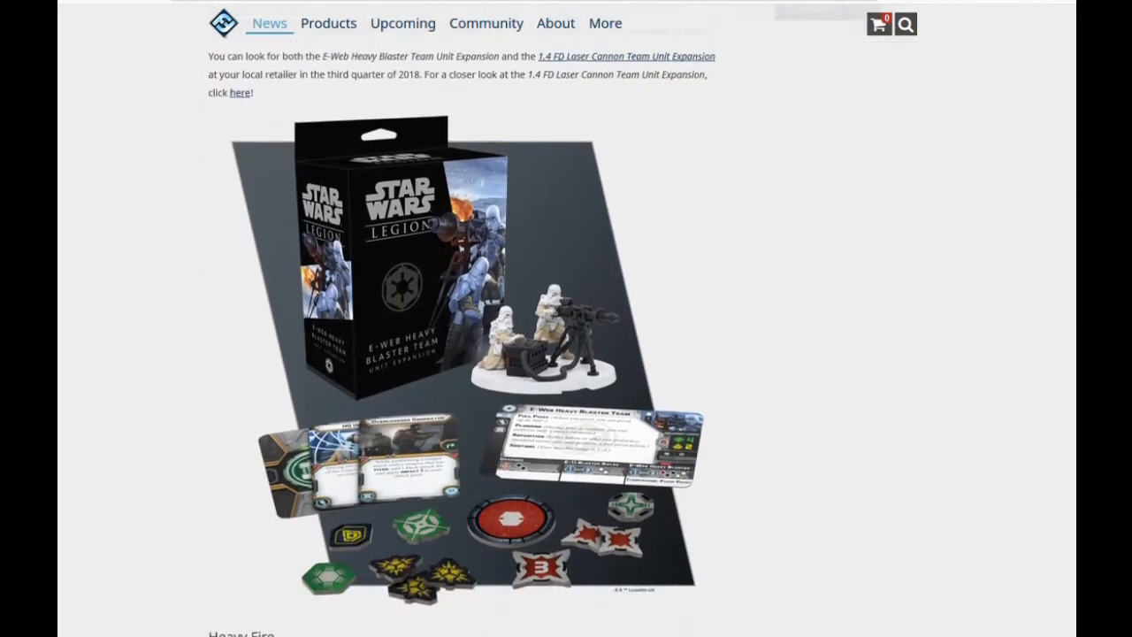
{"action": "scroll", "scroll_direction": "down", "scroll_amount": 3}
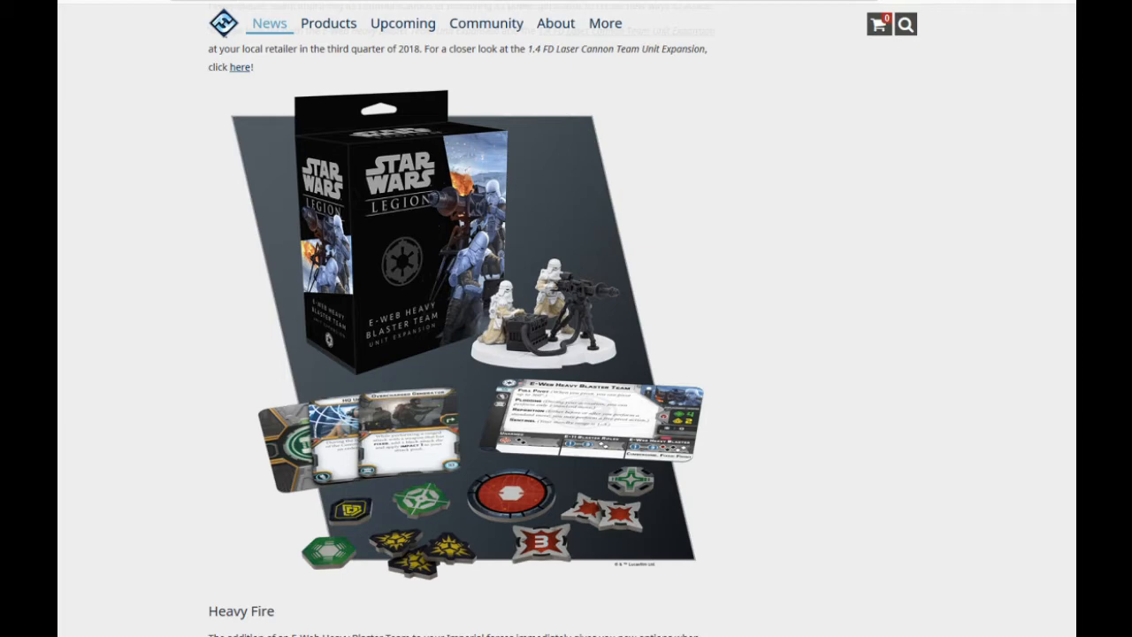
{"action": "scroll", "scroll_direction": "down", "scroll_amount": 3}
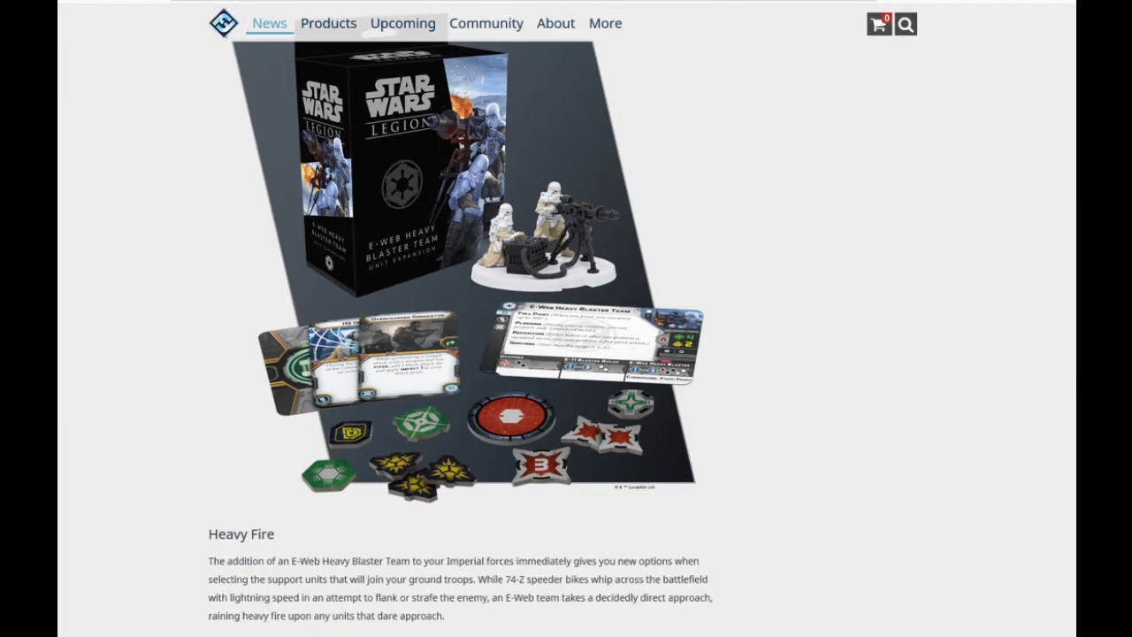
{"action": "scroll", "scroll_direction": "down", "scroll_amount": 3}
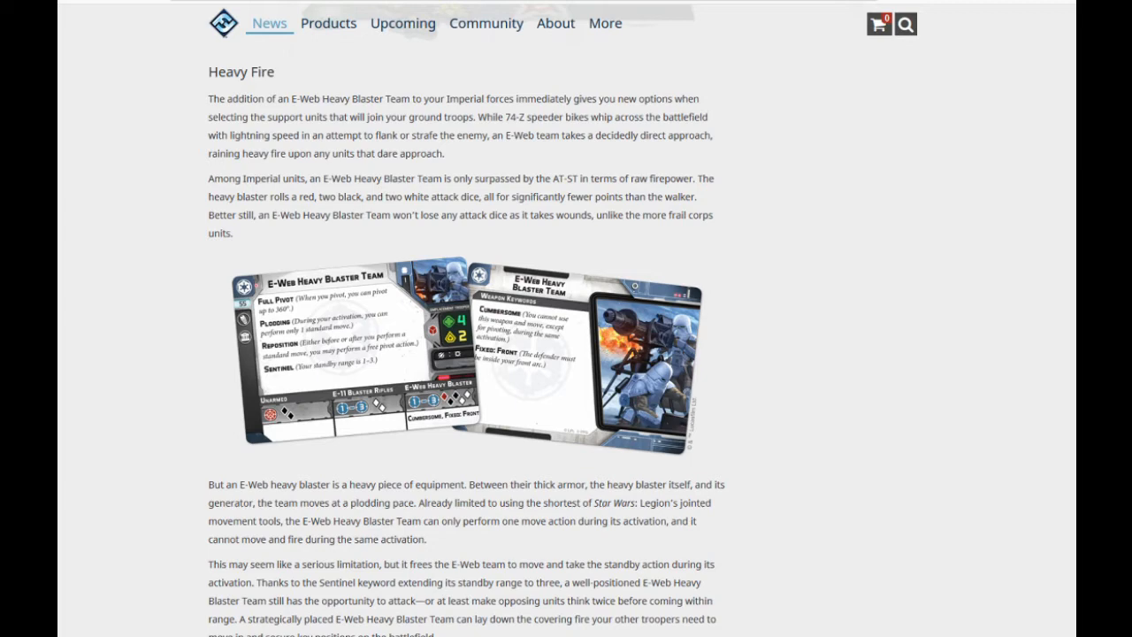
- Scroll past the snow-battlefield Reposition diagram to the front-arc and power generator paragraph
{"action": "scroll", "scroll_direction": "down", "scroll_amount": 3}
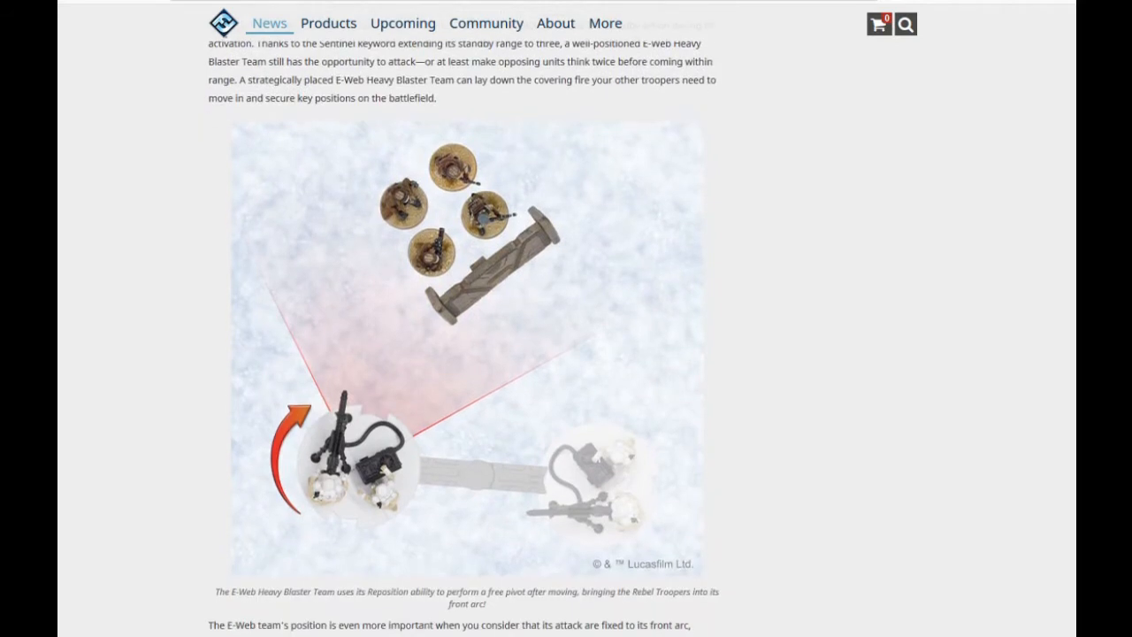
{"action": "scroll", "scroll_direction": "down", "scroll_amount": 3}
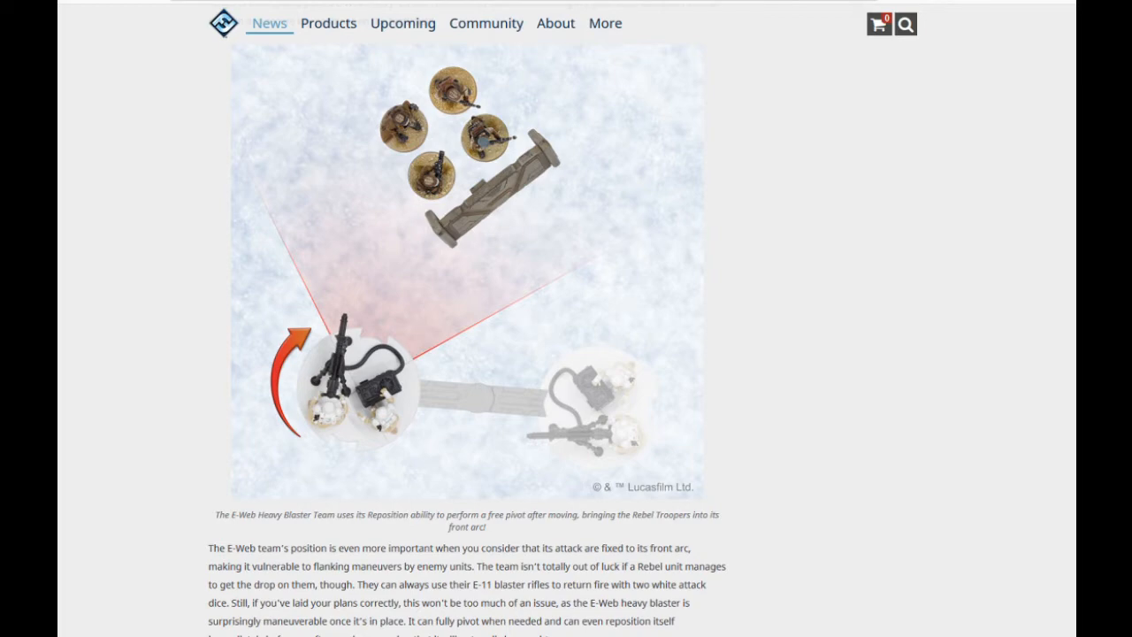
{"action": "scroll", "scroll_direction": "down", "scroll_amount": 3}
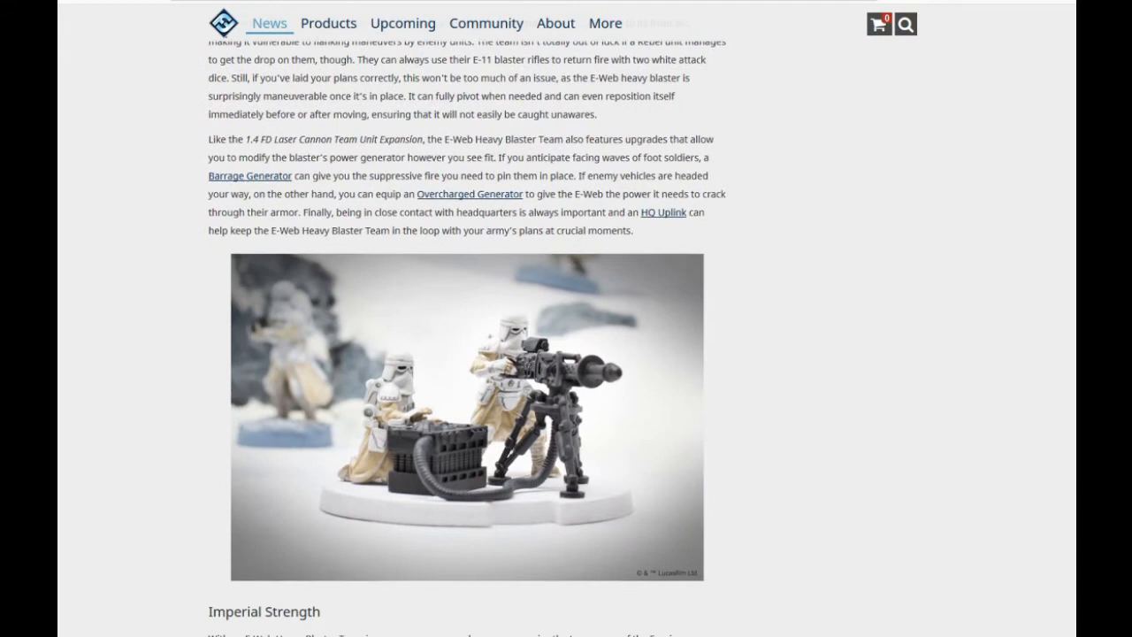
{"action": "scroll", "scroll_direction": "up", "scroll_amount": 3}
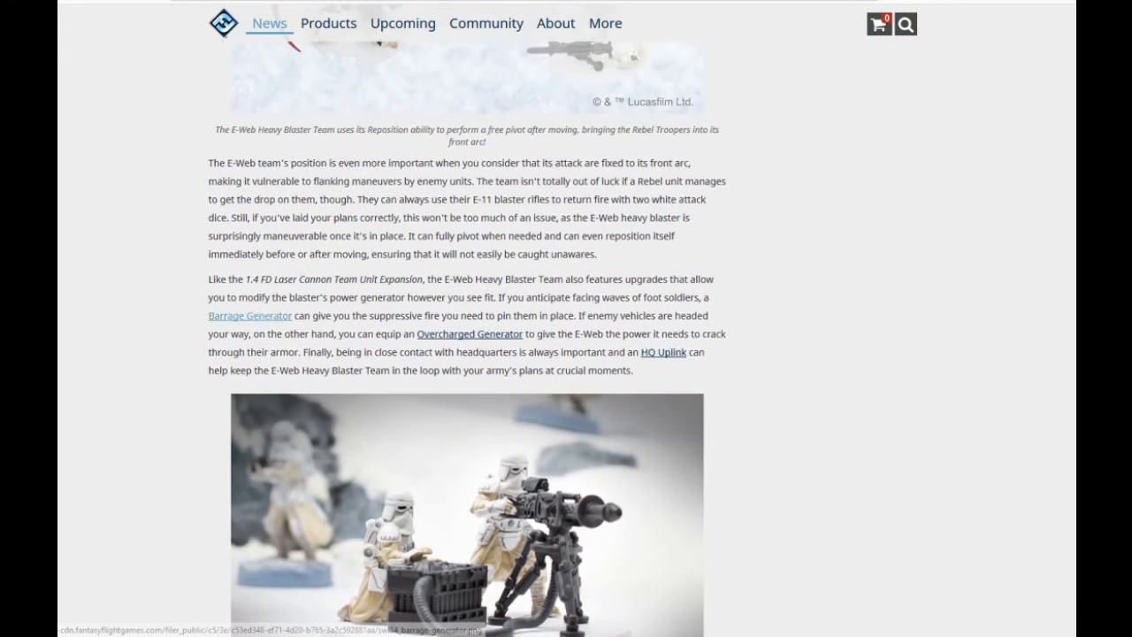
- Enlarge the Barrage Generator upgrade card in the gallery, image 1 of 3
{"action": "left_click", "coordinate": [250, 315]}
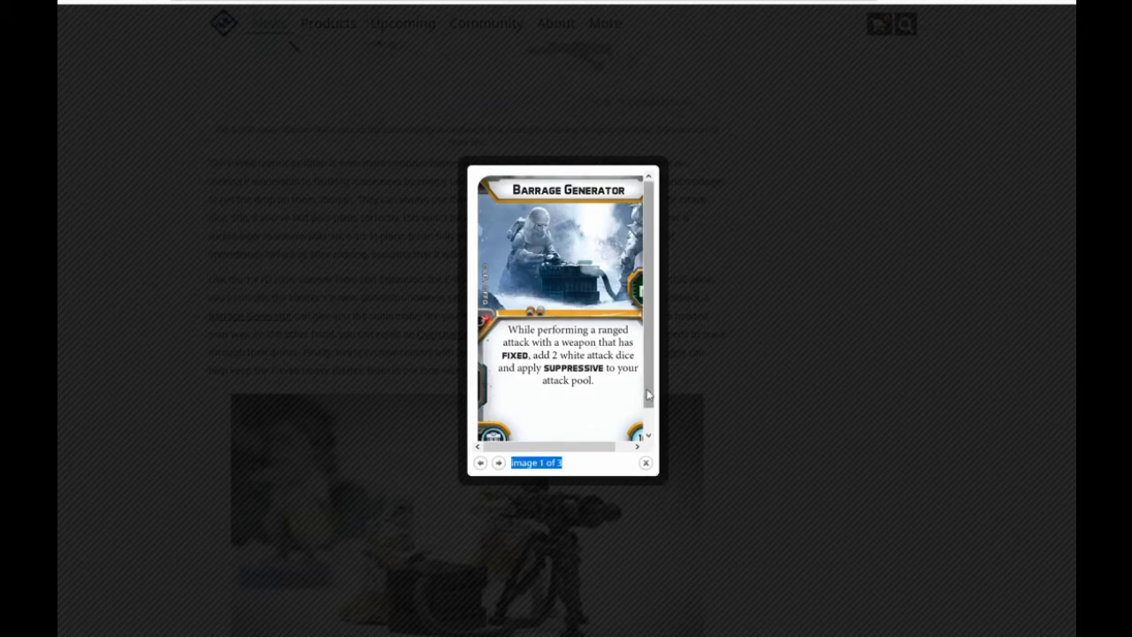
{"action": "mouse_move", "coordinate": [595, 427]}
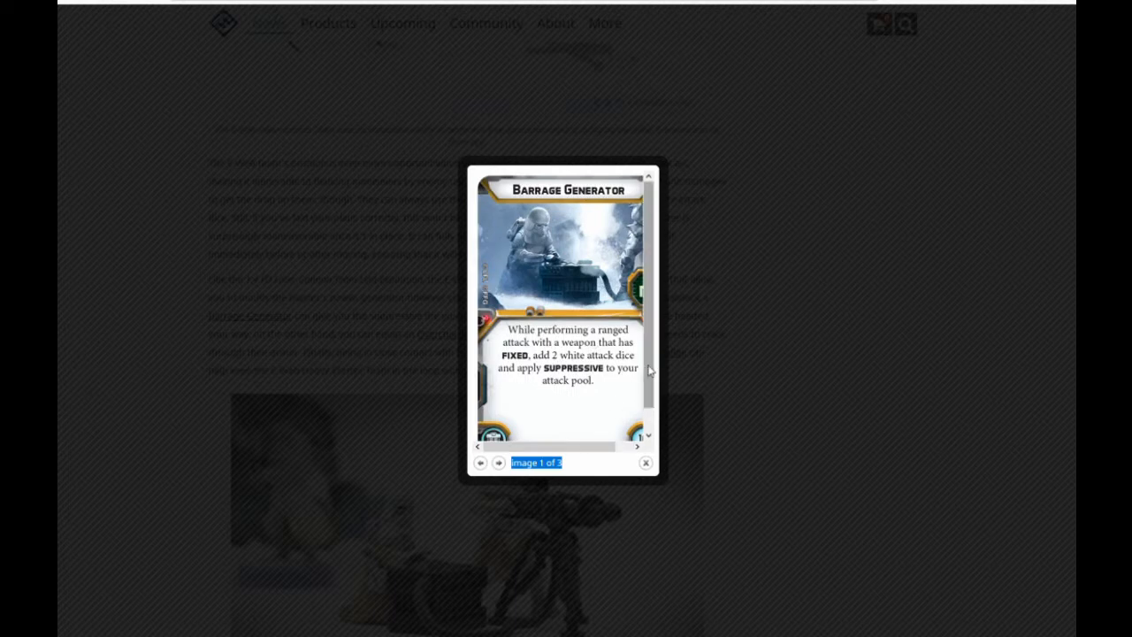
{"action": "scroll", "scroll_direction": "down", "scroll_amount": 3}
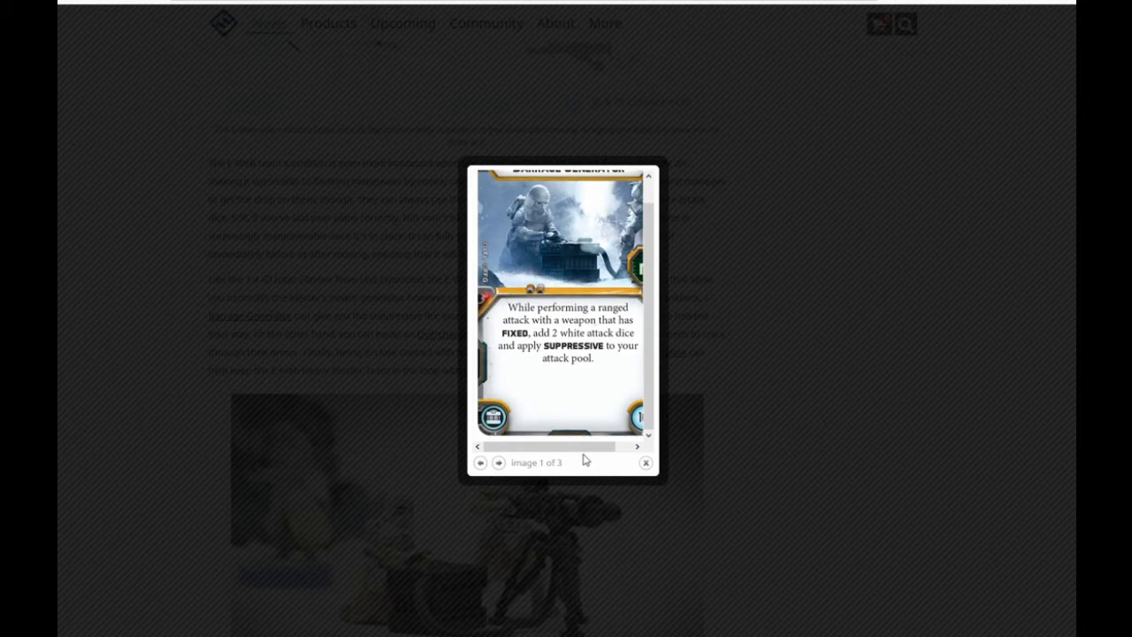
{"action": "mouse_move", "coordinate": [625, 457]}
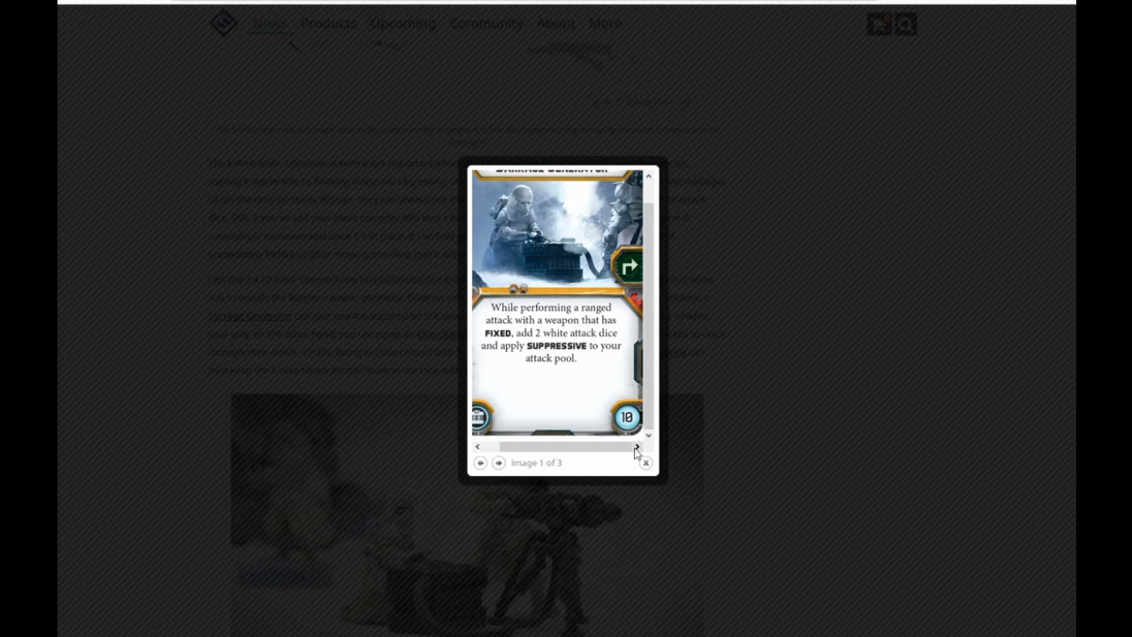
{"action": "mouse_move", "coordinate": [599, 464]}
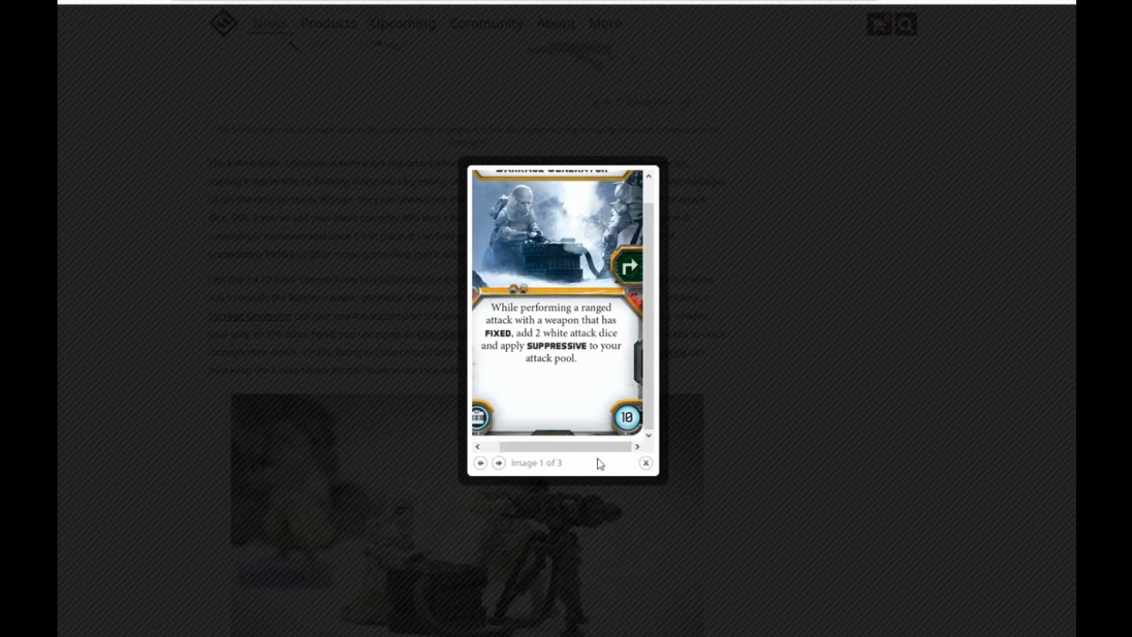
- Advance the upgrade-card gallery to image 3 of 3, the HQ Uplink card
{"action": "left_click", "coordinate": [523, 463]}
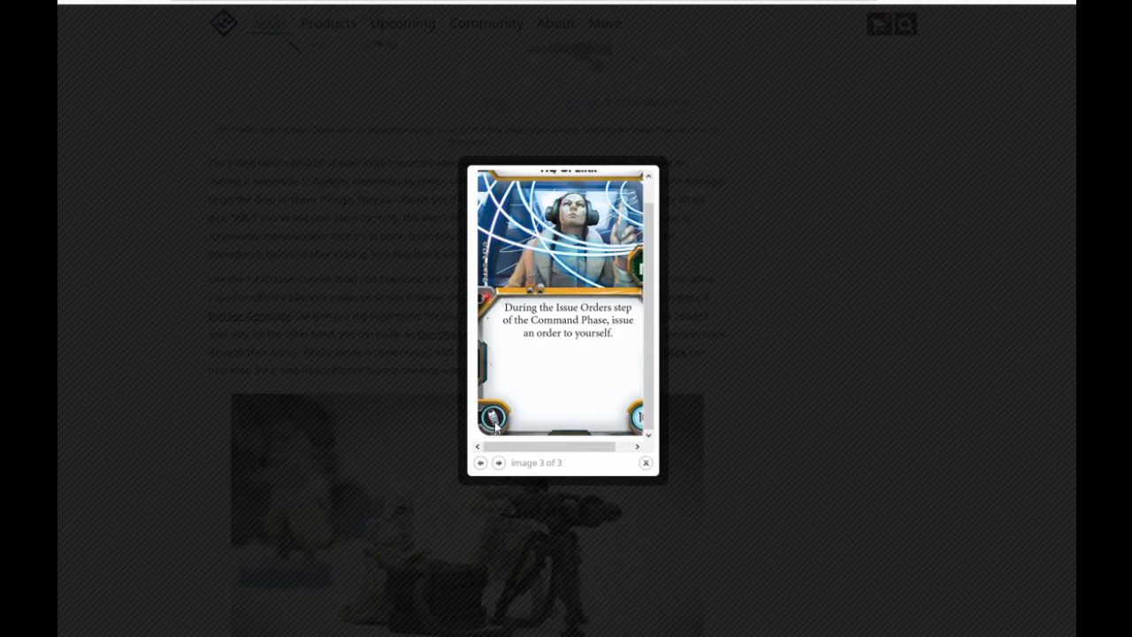
{"action": "mouse_move", "coordinate": [584, 408]}
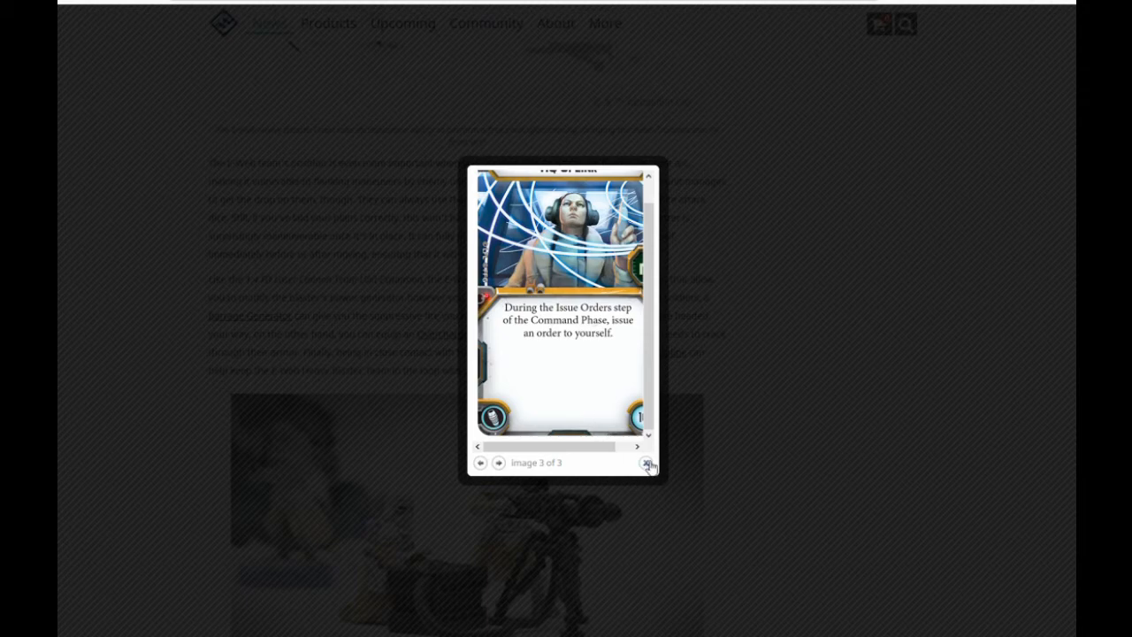
- Close the card gallery and scroll to the E-Web unit cards and plodding-pace passage
{"action": "left_click", "coordinate": [647, 462]}
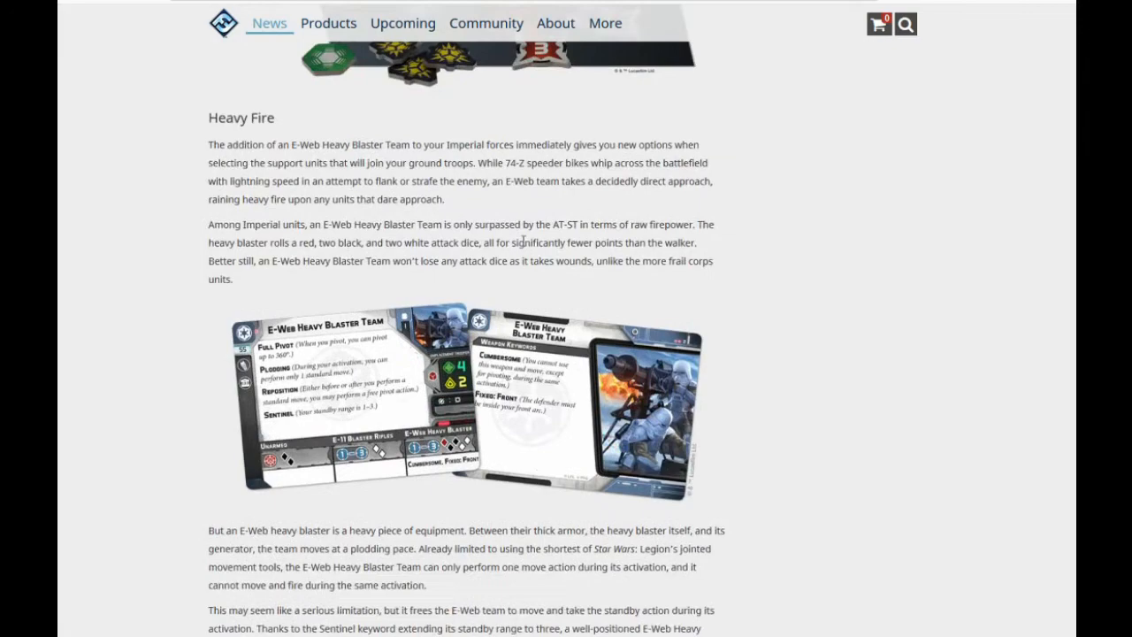
{"action": "scroll", "scroll_direction": "down", "scroll_amount": 3}
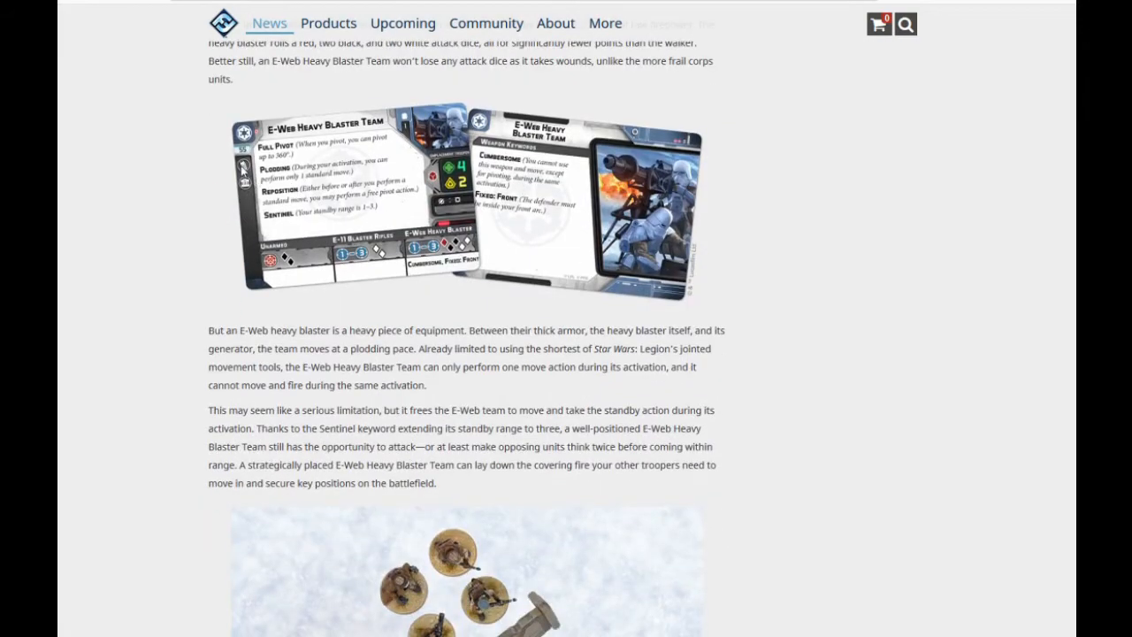
{"action": "scroll", "scroll_direction": "down", "scroll_amount": 3}
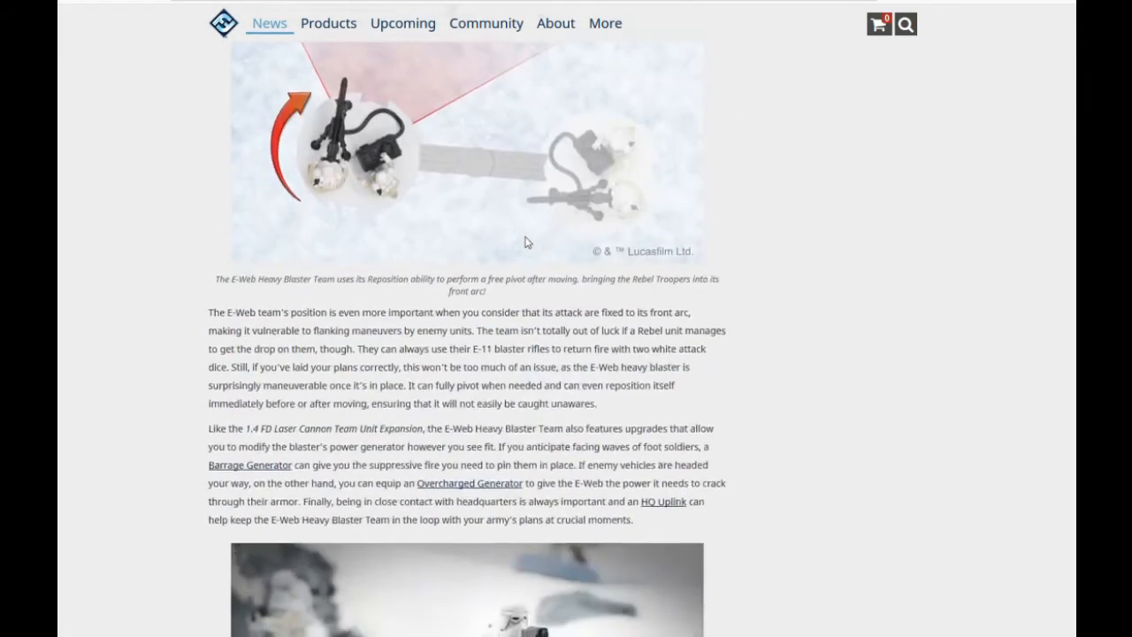
{"action": "scroll", "scroll_direction": "down", "scroll_amount": 3}
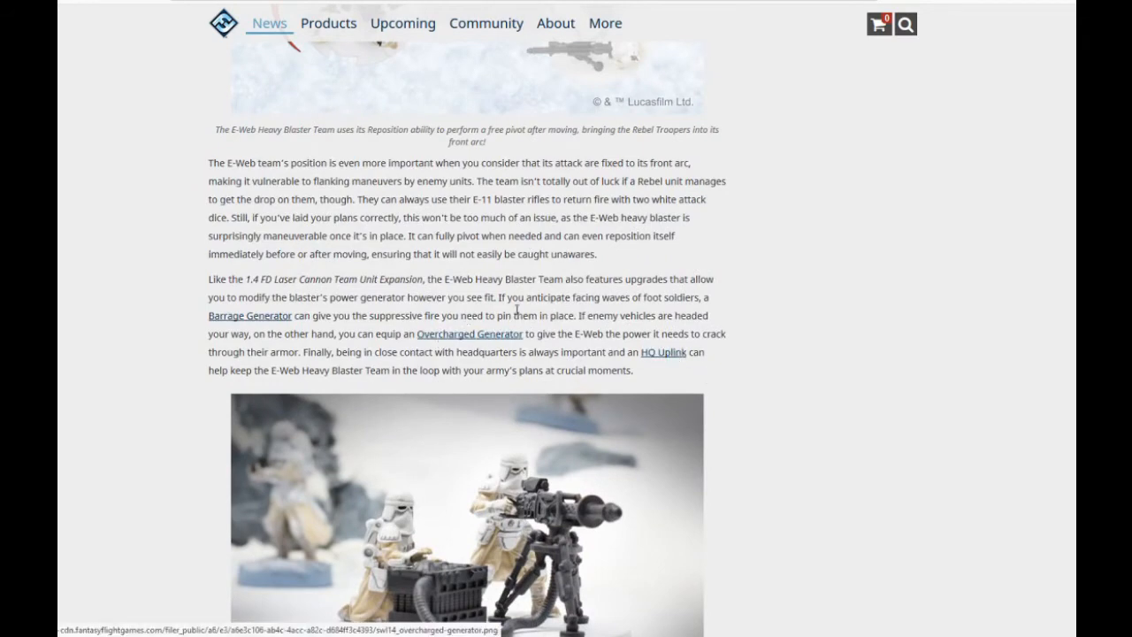
{"action": "scroll", "scroll_direction": "up", "scroll_amount": 3}
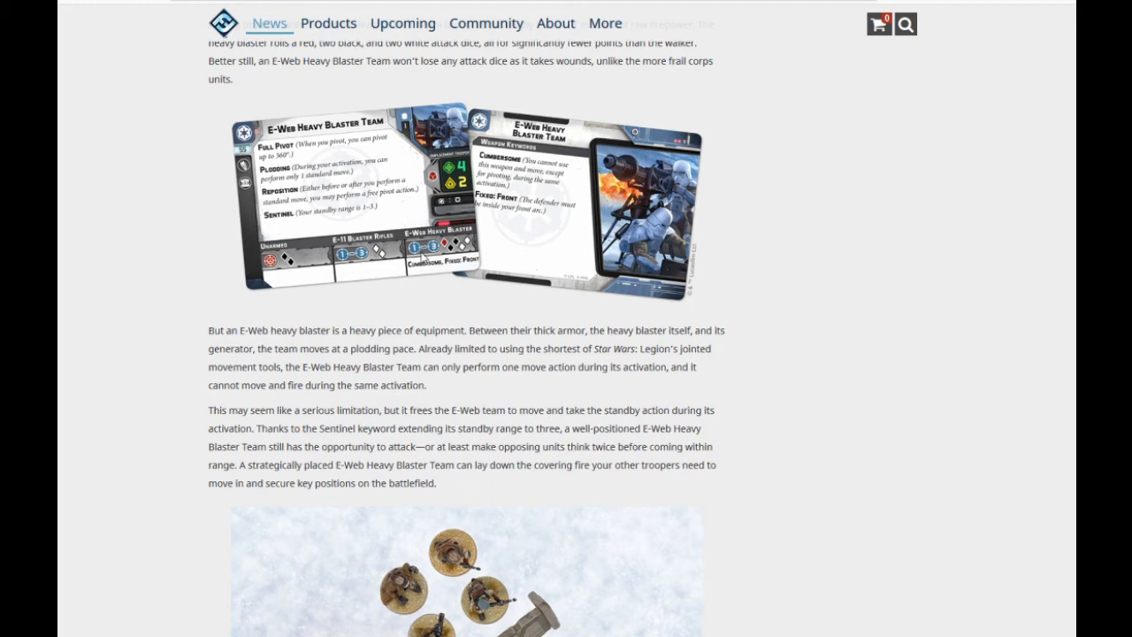
{"action": "mouse_move", "coordinate": [447, 283]}
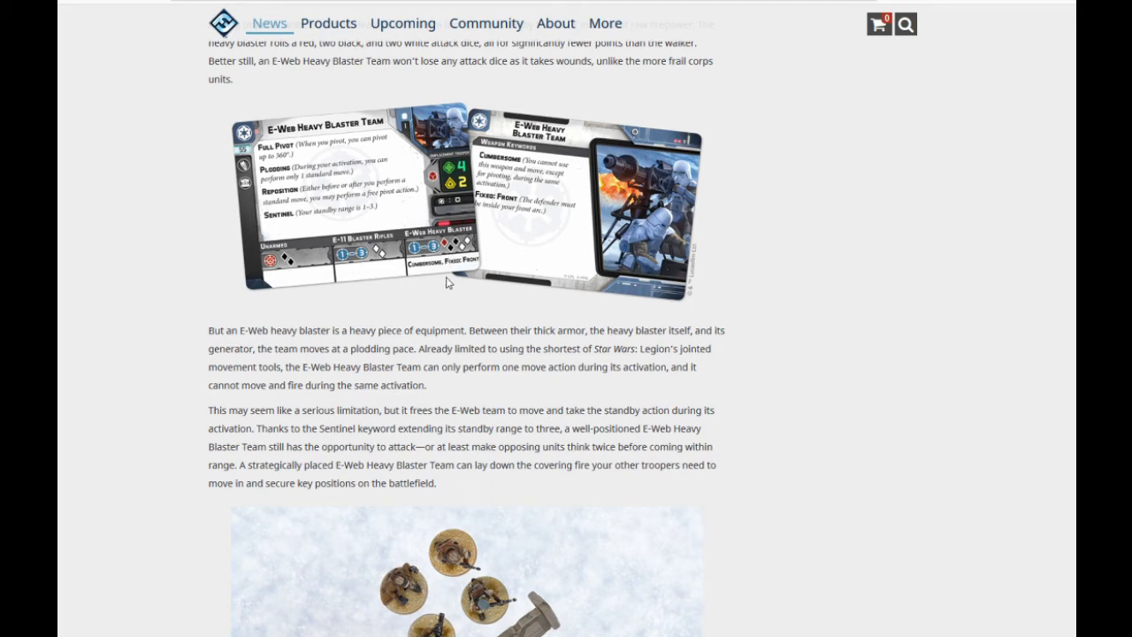
{"action": "mouse_move", "coordinate": [429, 281]}
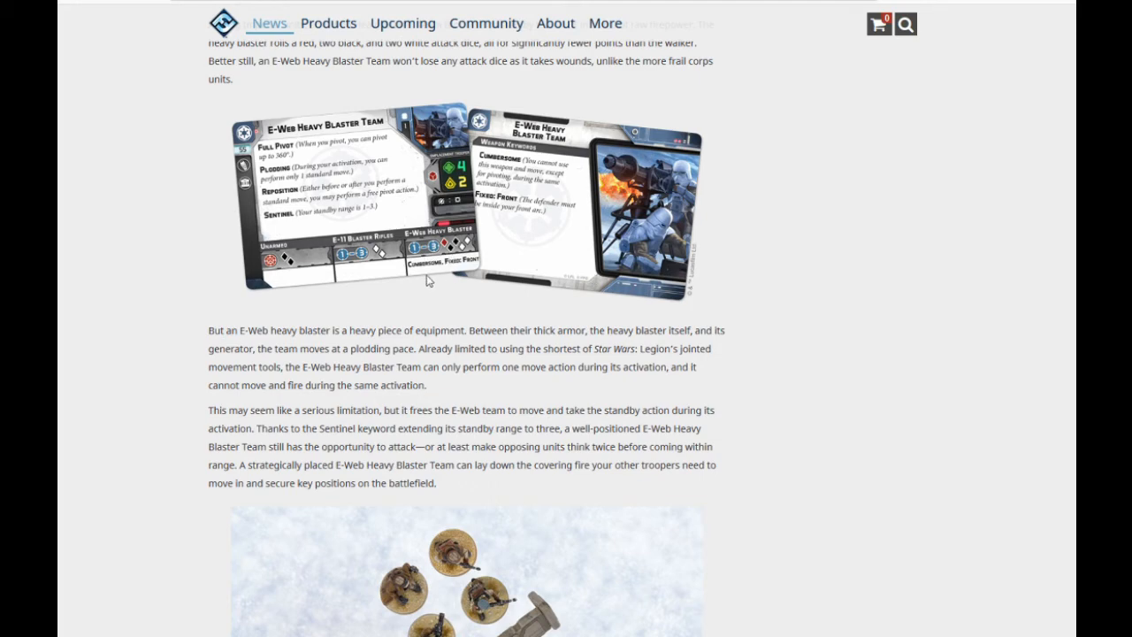
{"action": "mouse_move", "coordinate": [543, 401]}
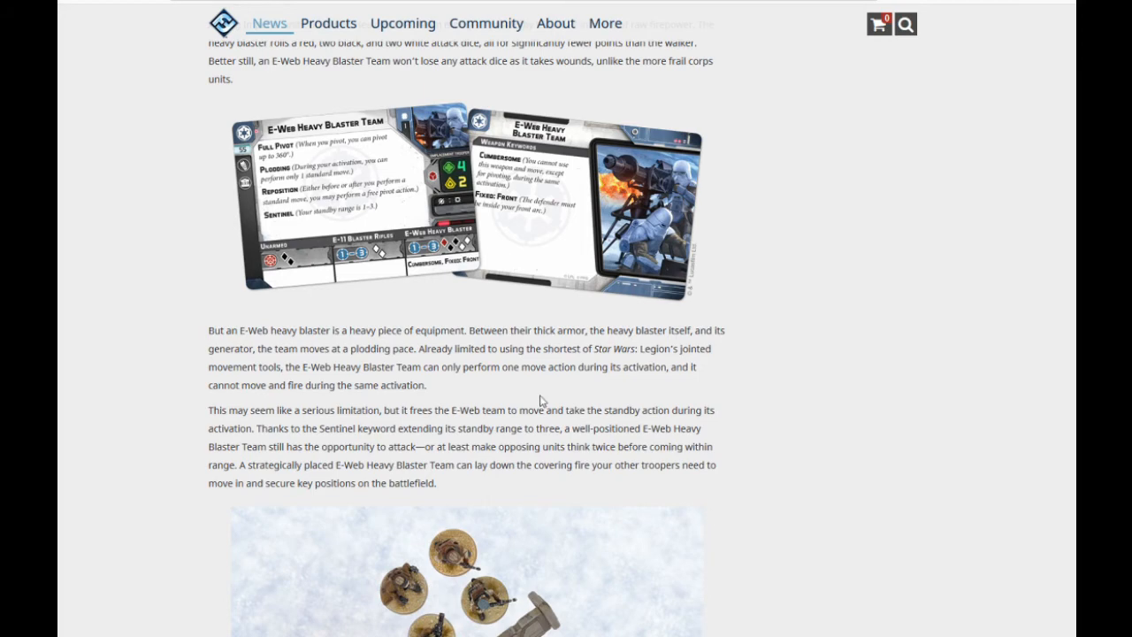
{"action": "mouse_move", "coordinate": [811, 376]}
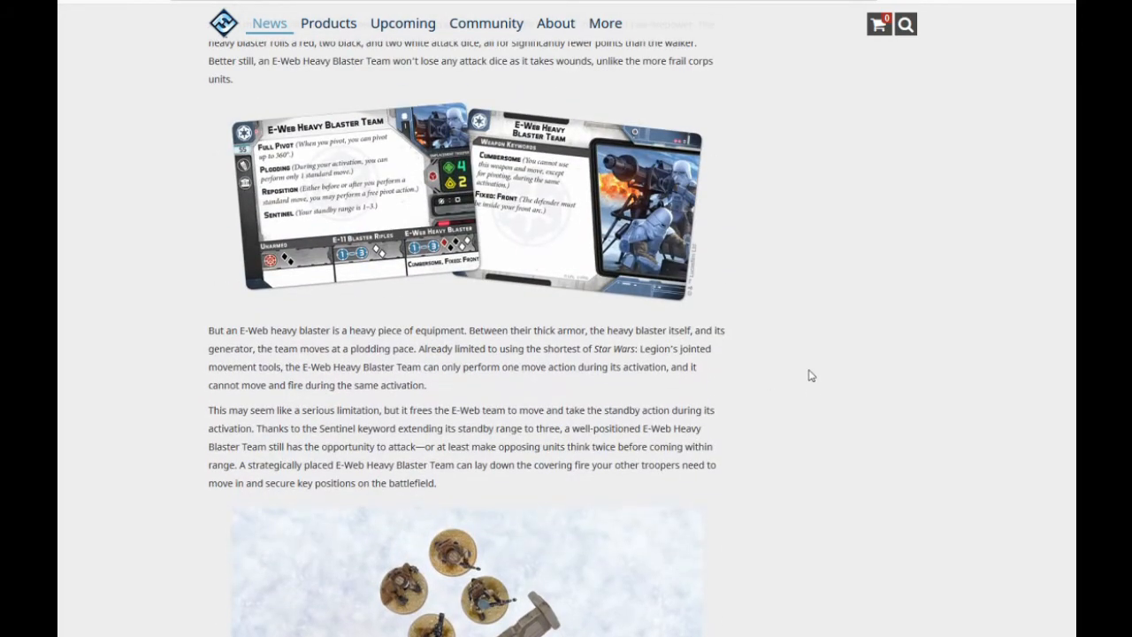
{"action": "mouse_move", "coordinate": [267, 232]}
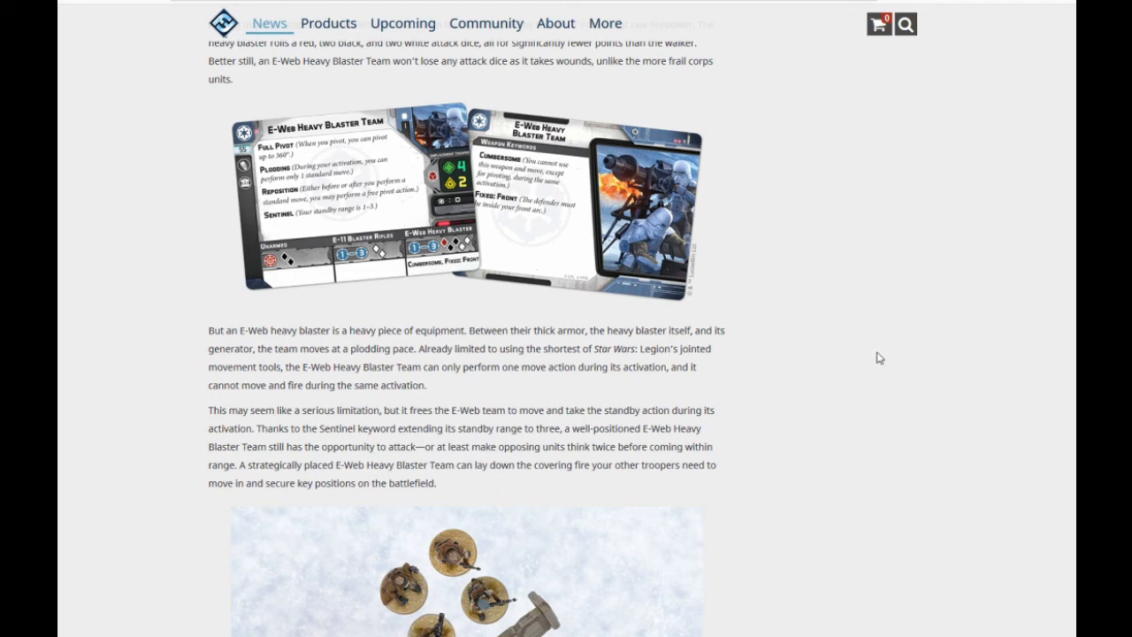
{"action": "mouse_move", "coordinate": [887, 319]}
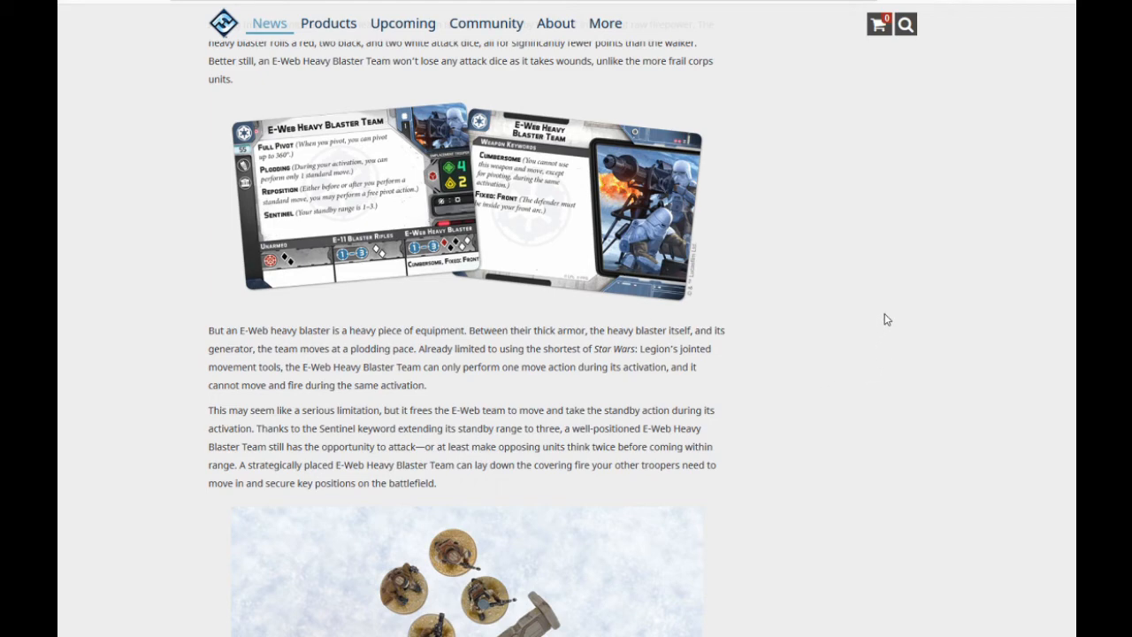
{"action": "mouse_move", "coordinate": [885, 314]}
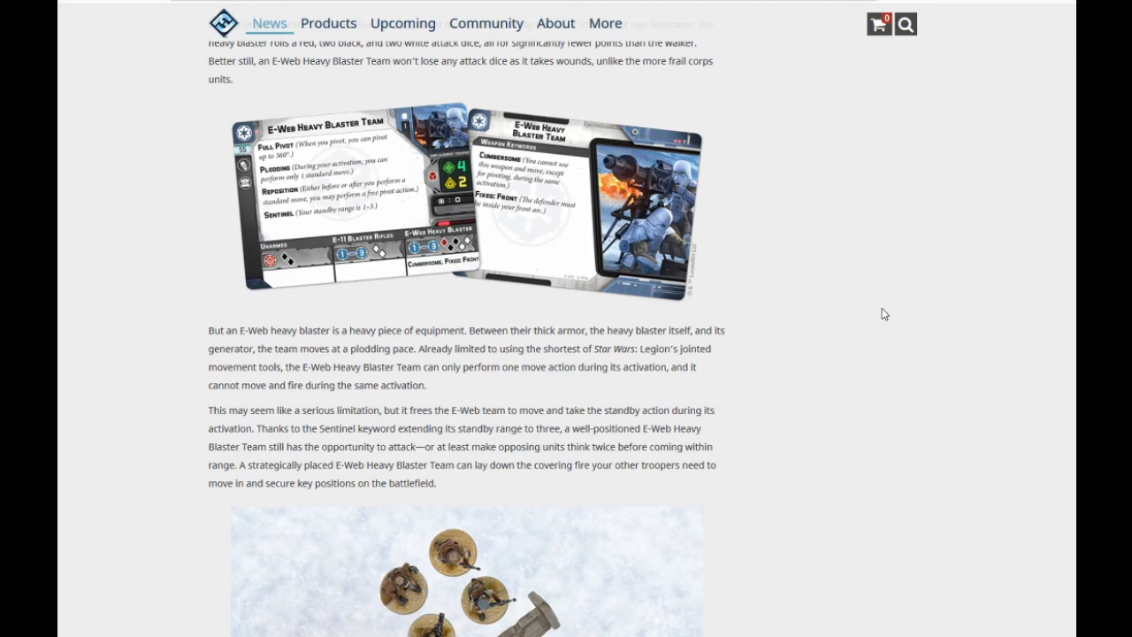
{"action": "mouse_move", "coordinate": [882, 314]}
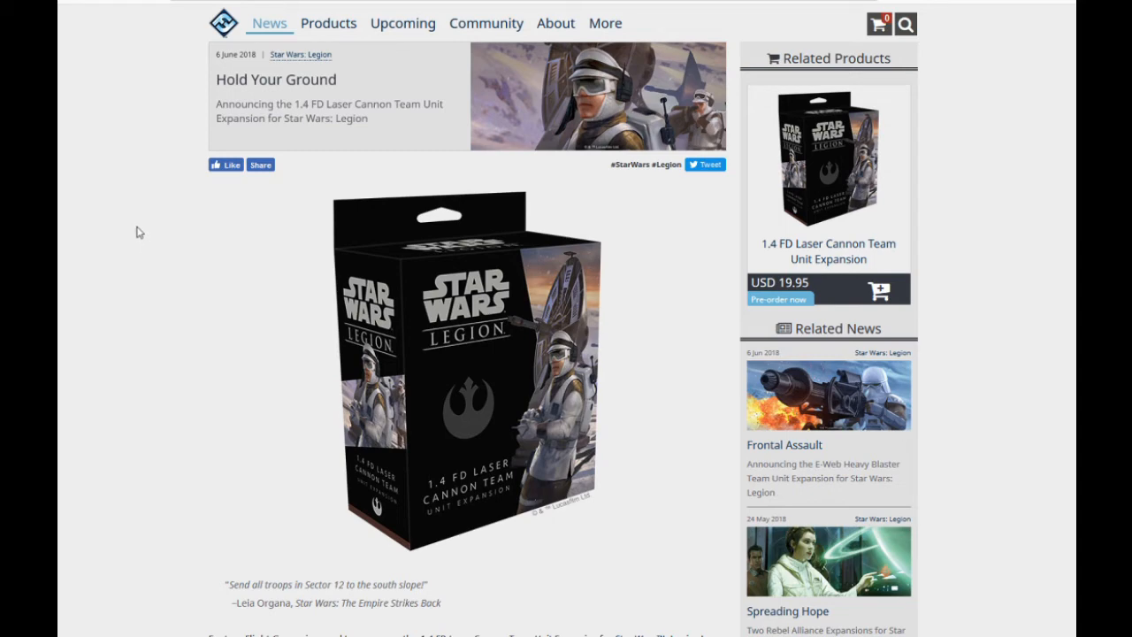
{"action": "mouse_move", "coordinate": [143, 228]}
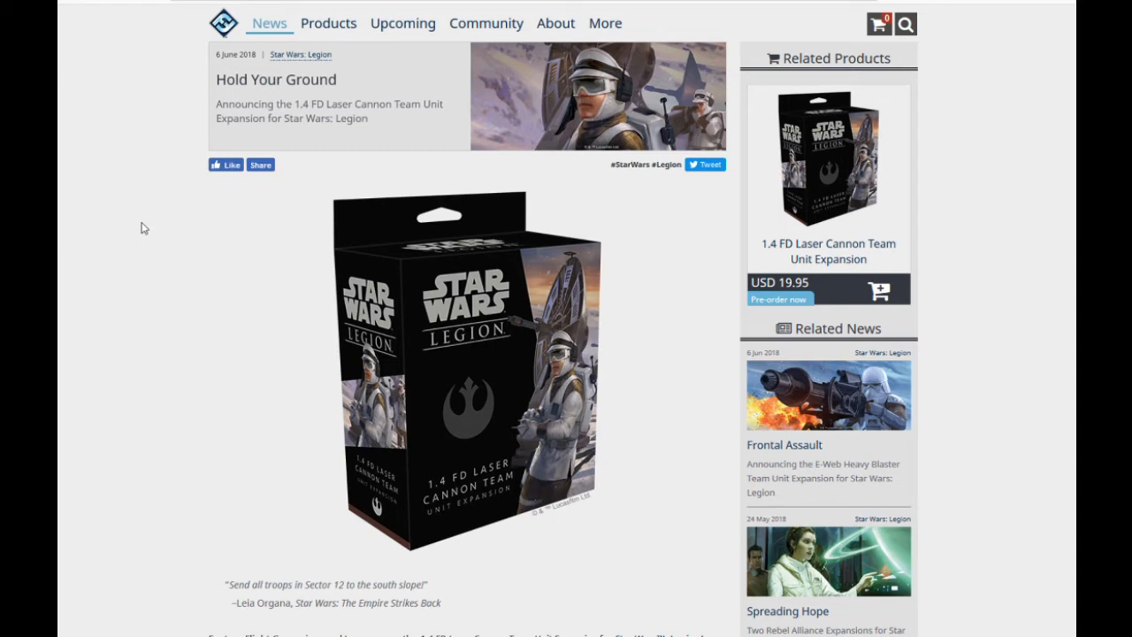
- Scroll the Hold Your Ground article past the contents image to Begin Your Defense
{"action": "scroll", "scroll_direction": "down", "scroll_amount": 3}
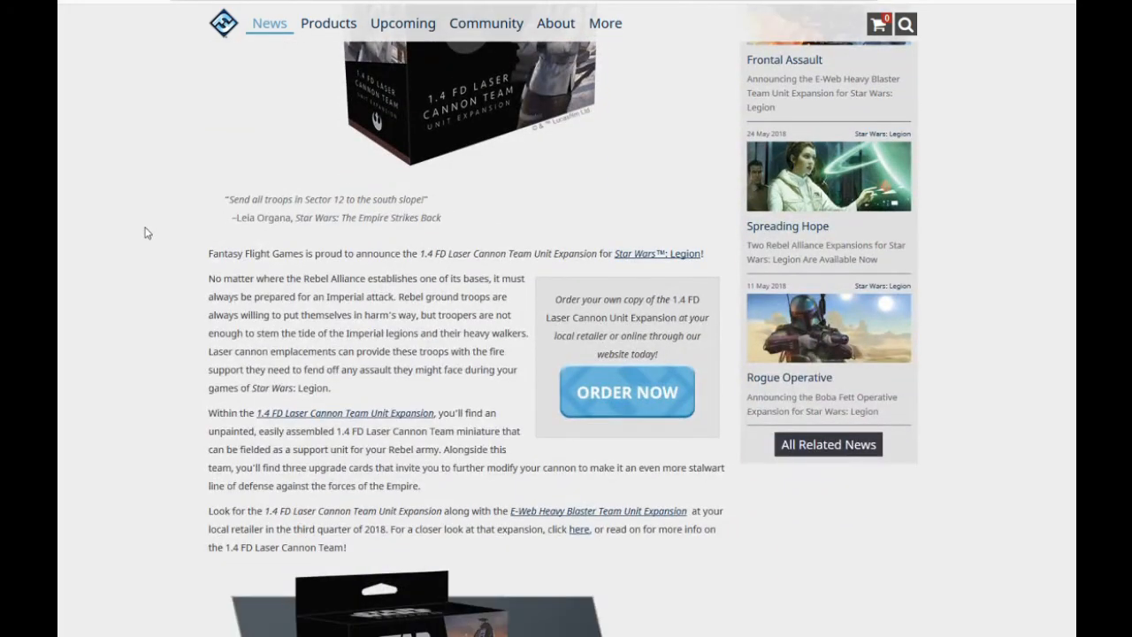
{"action": "scroll", "scroll_direction": "down", "scroll_amount": 3}
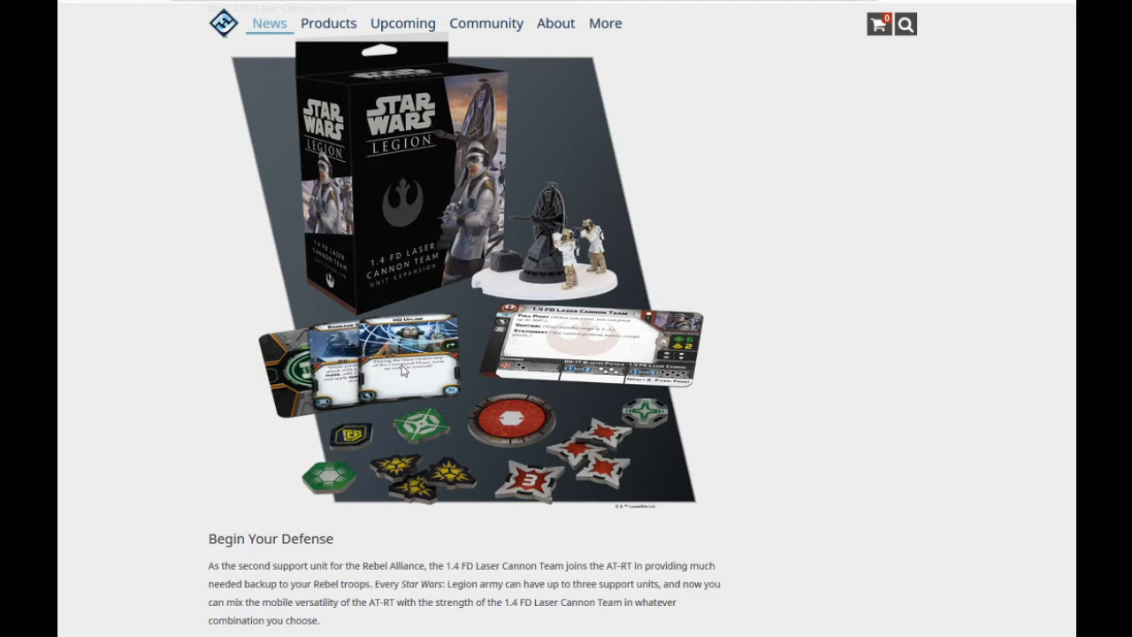
{"action": "mouse_move", "coordinate": [397, 373]}
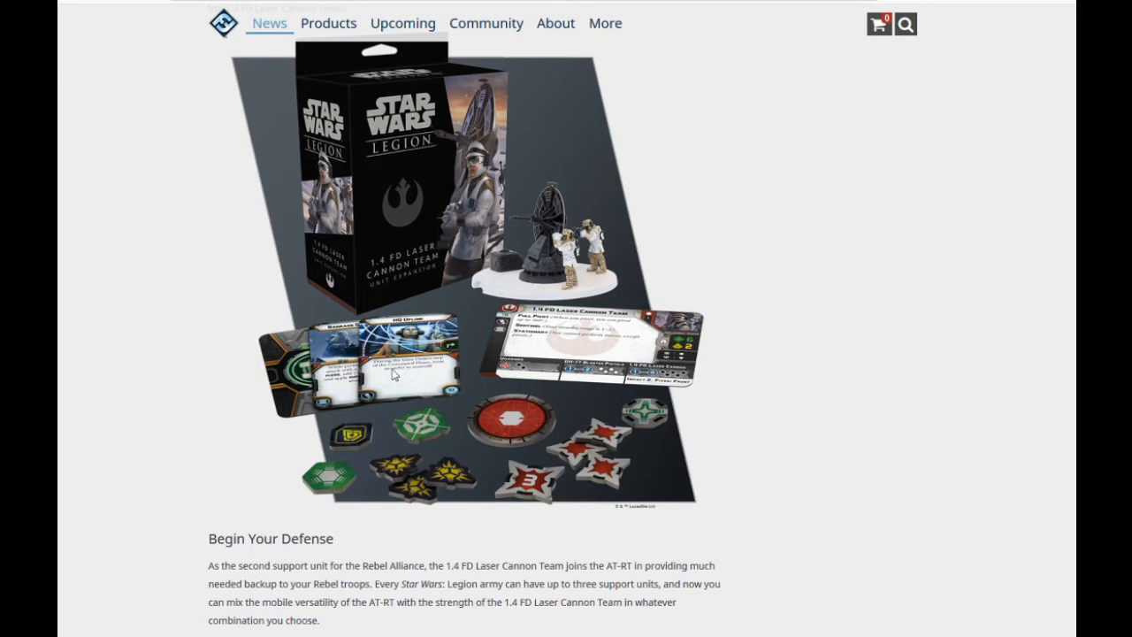
{"action": "mouse_move", "coordinate": [129, 331]}
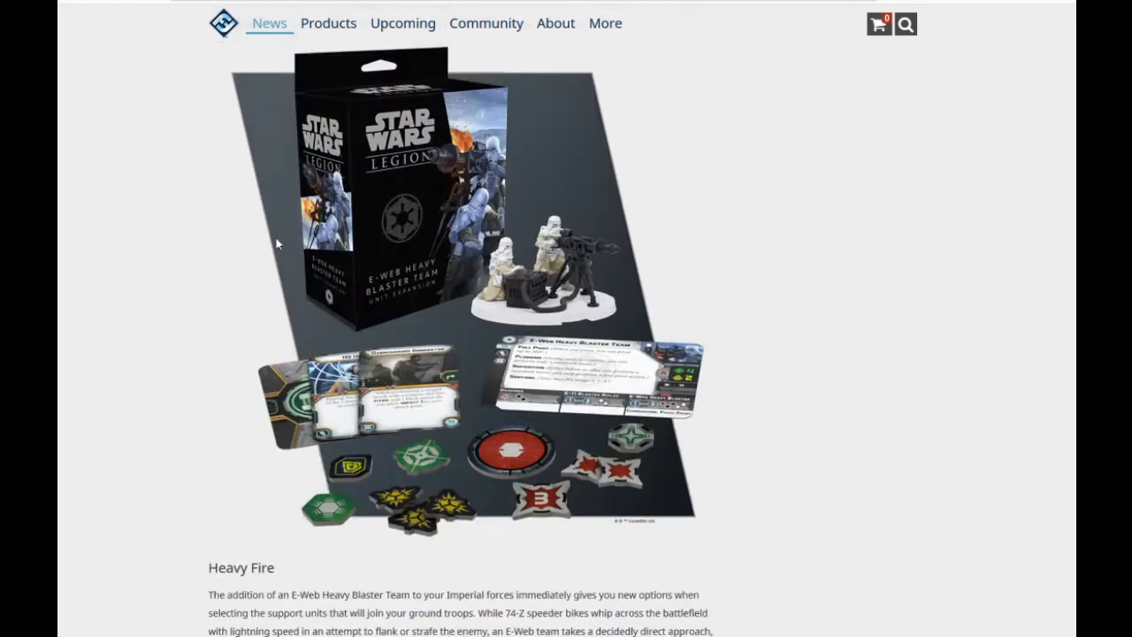
{"action": "scroll", "scroll_direction": "up", "scroll_amount": 3}
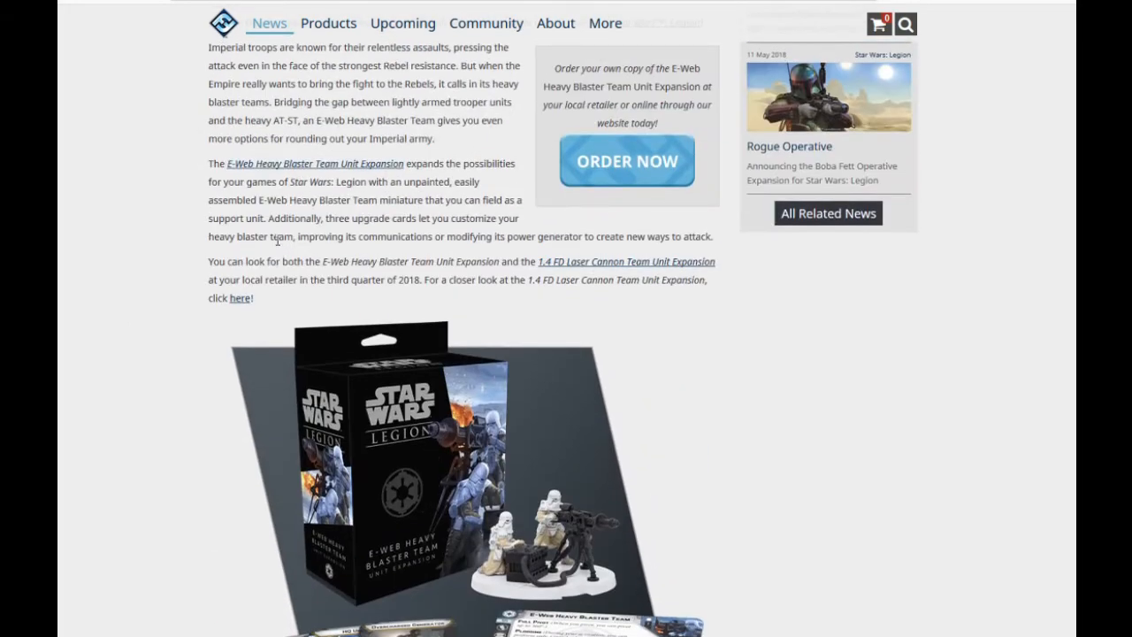
{"action": "scroll", "scroll_direction": "down", "scroll_amount": 3}
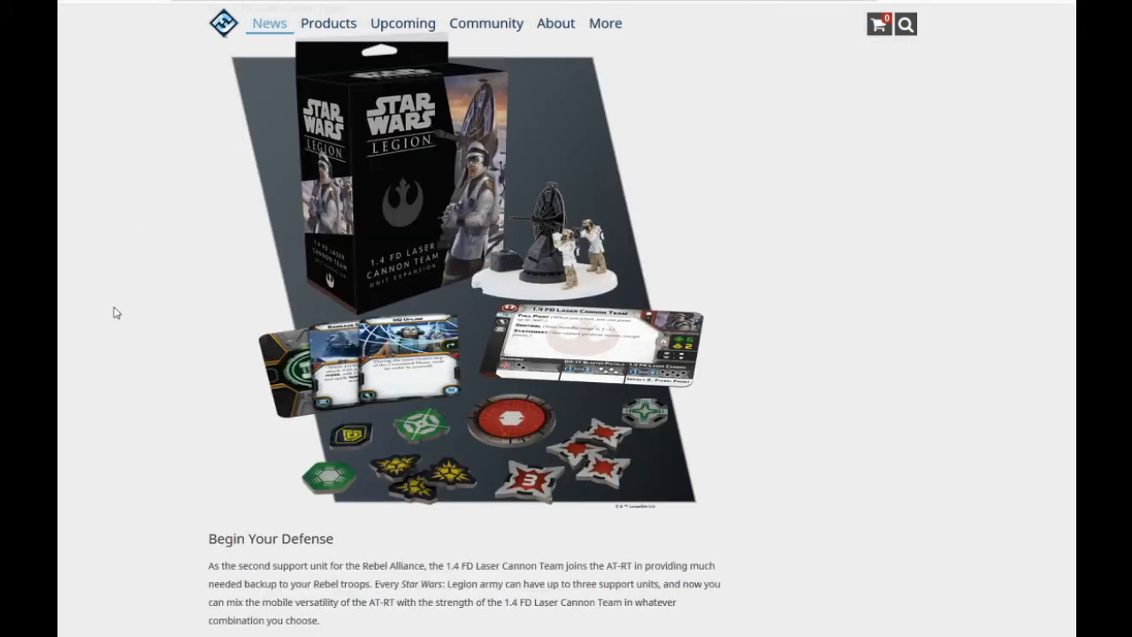
{"action": "mouse_move", "coordinate": [124, 309]}
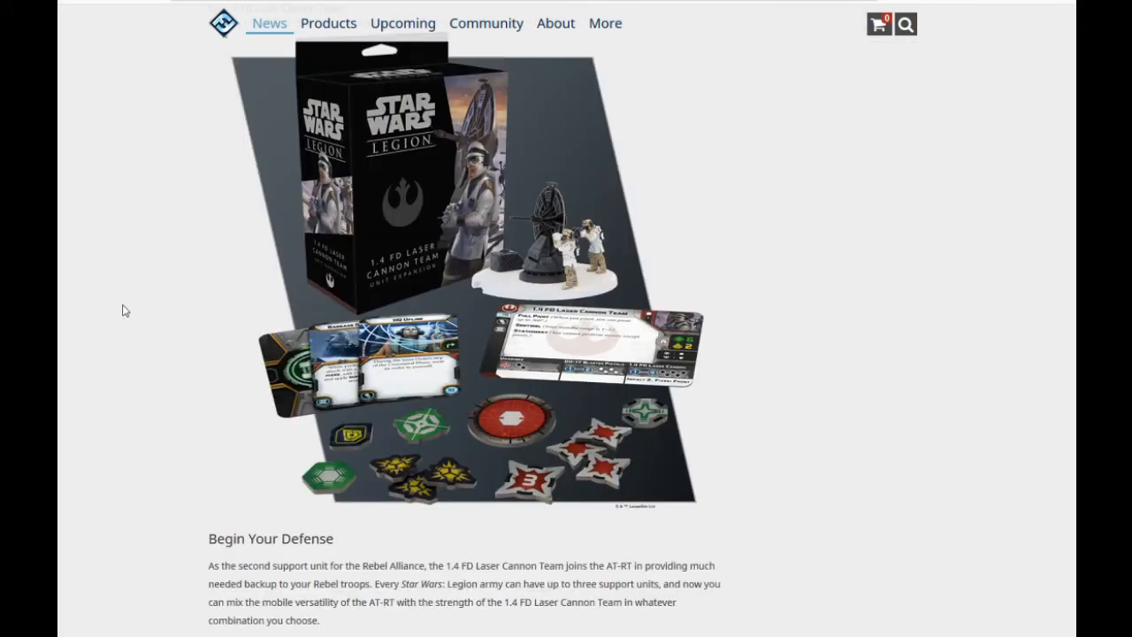
{"action": "scroll", "scroll_direction": "down", "scroll_amount": 3}
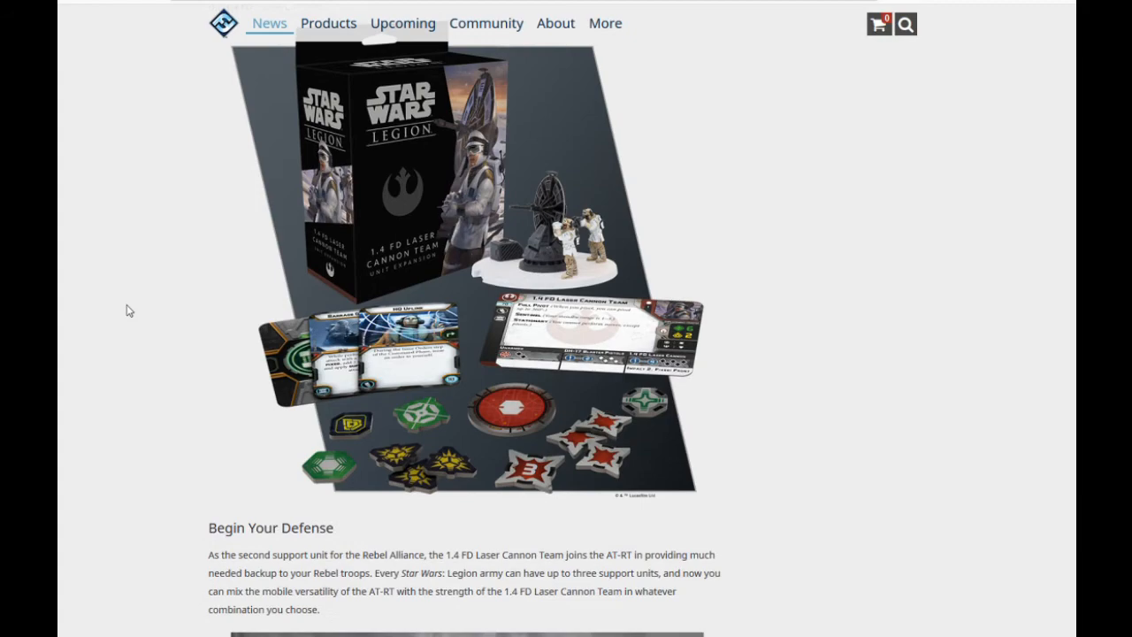
{"action": "scroll", "scroll_direction": "down", "scroll_amount": 3}
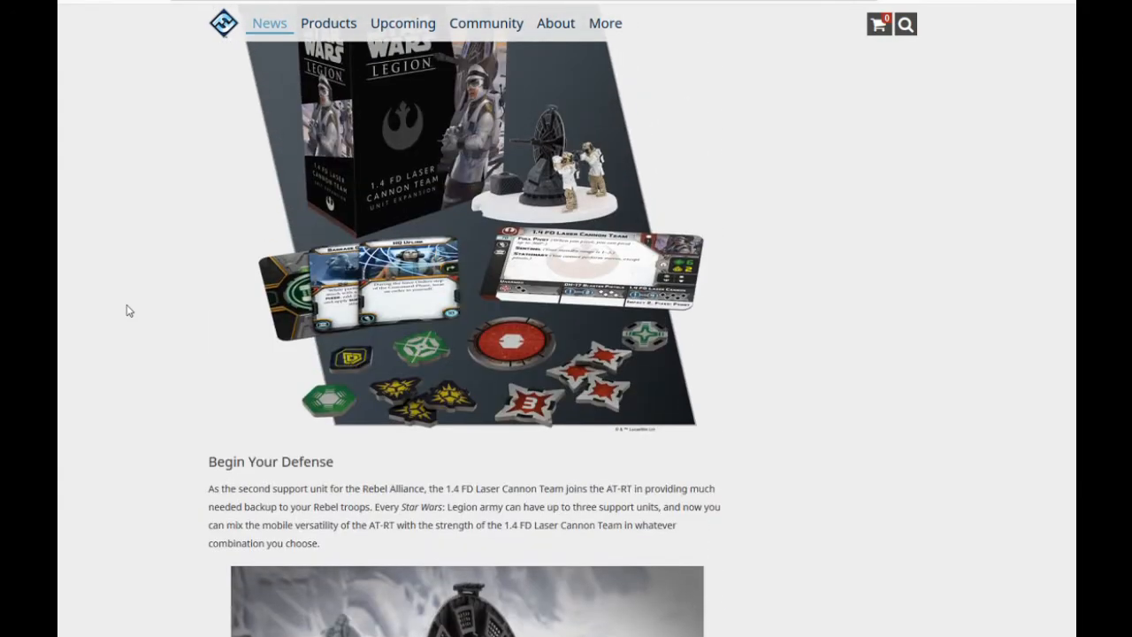
- Scroll past the diorama photo to the laser cannon unit cards and drawbacks passage
{"action": "scroll", "scroll_direction": "down", "scroll_amount": 3}
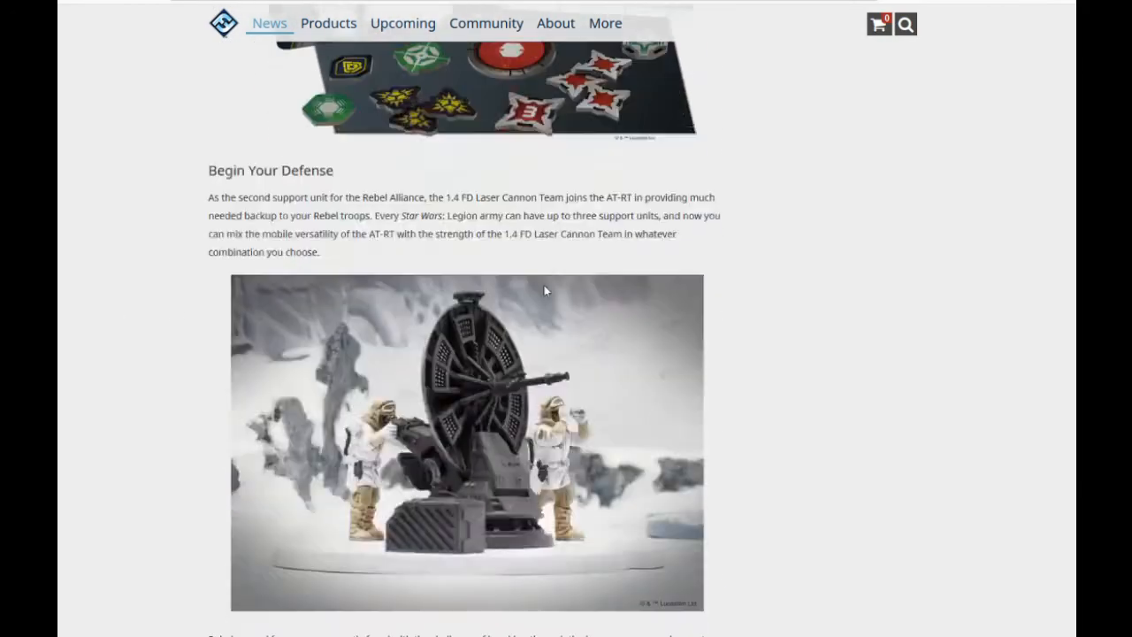
{"action": "scroll", "scroll_direction": "down", "scroll_amount": 3}
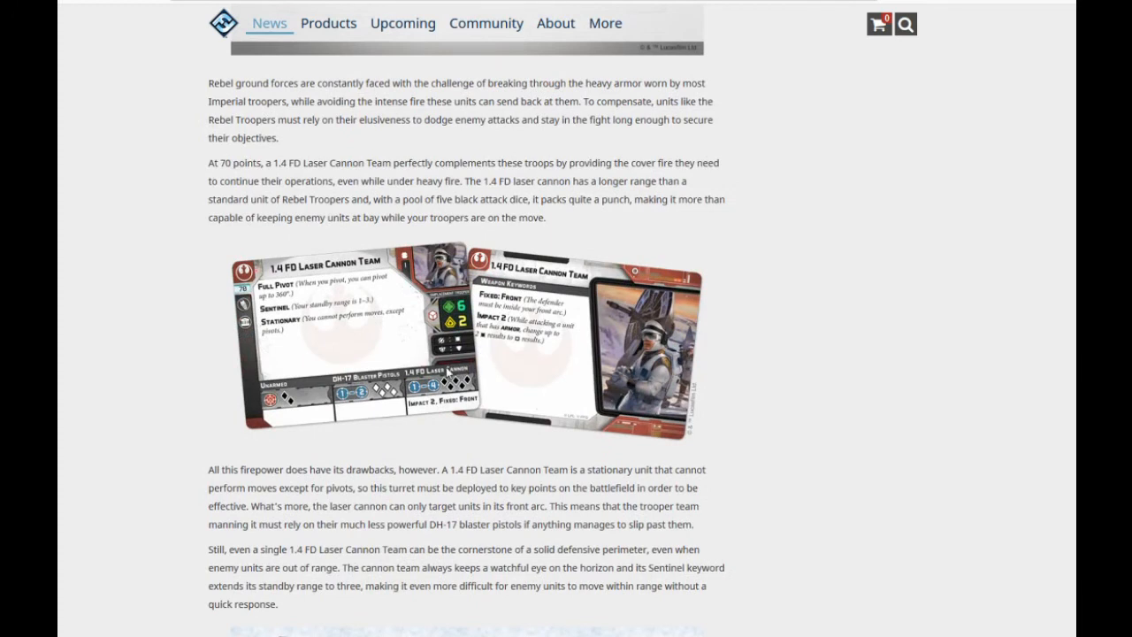
{"action": "mouse_move", "coordinate": [491, 385]}
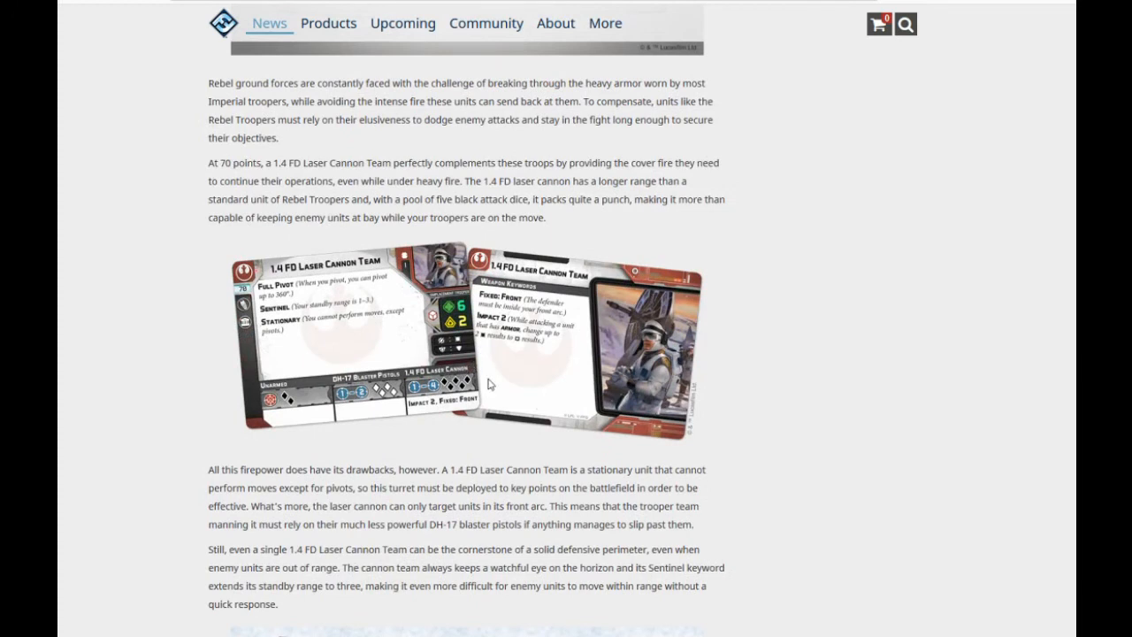
{"action": "mouse_move", "coordinate": [299, 342]}
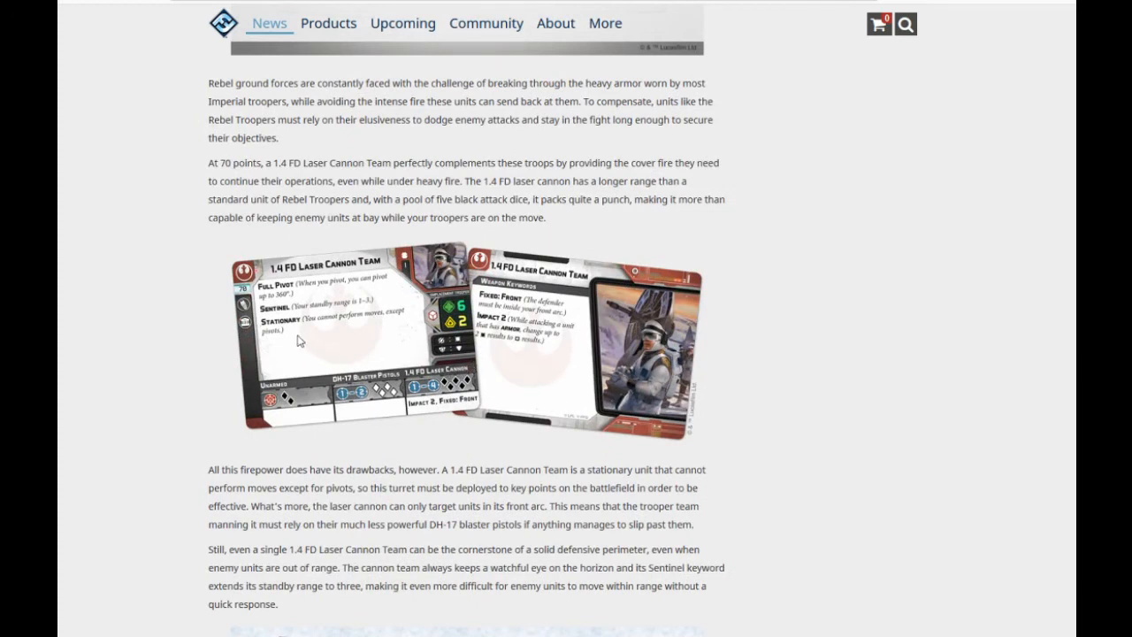
{"action": "mouse_move", "coordinate": [379, 297]}
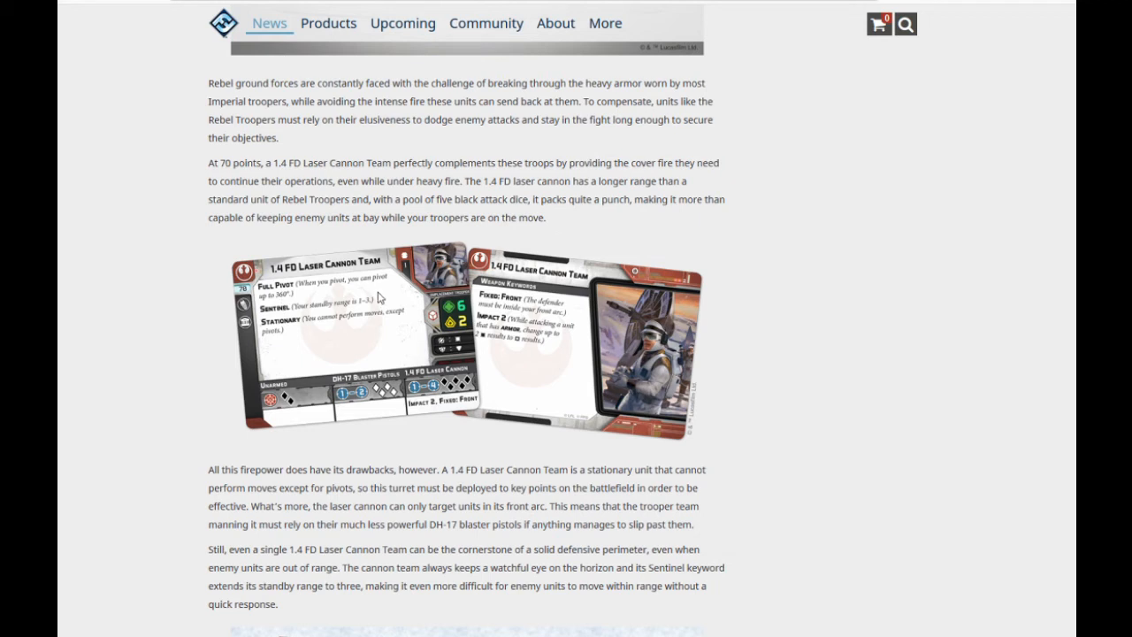
{"action": "mouse_move", "coordinate": [346, 321]}
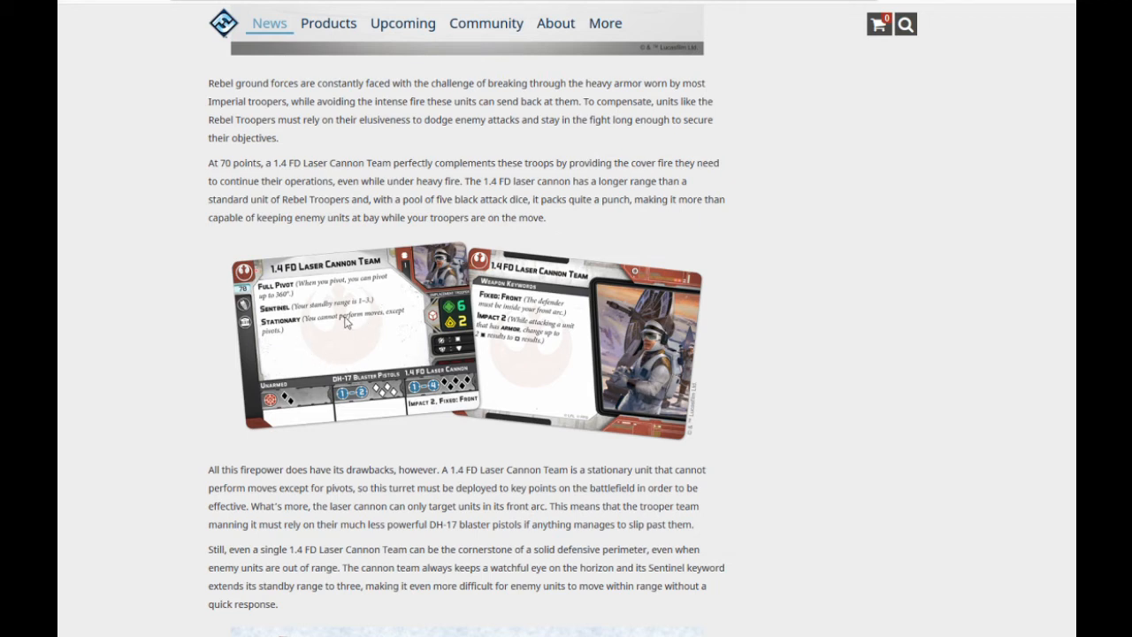
{"action": "mouse_move", "coordinate": [367, 332]}
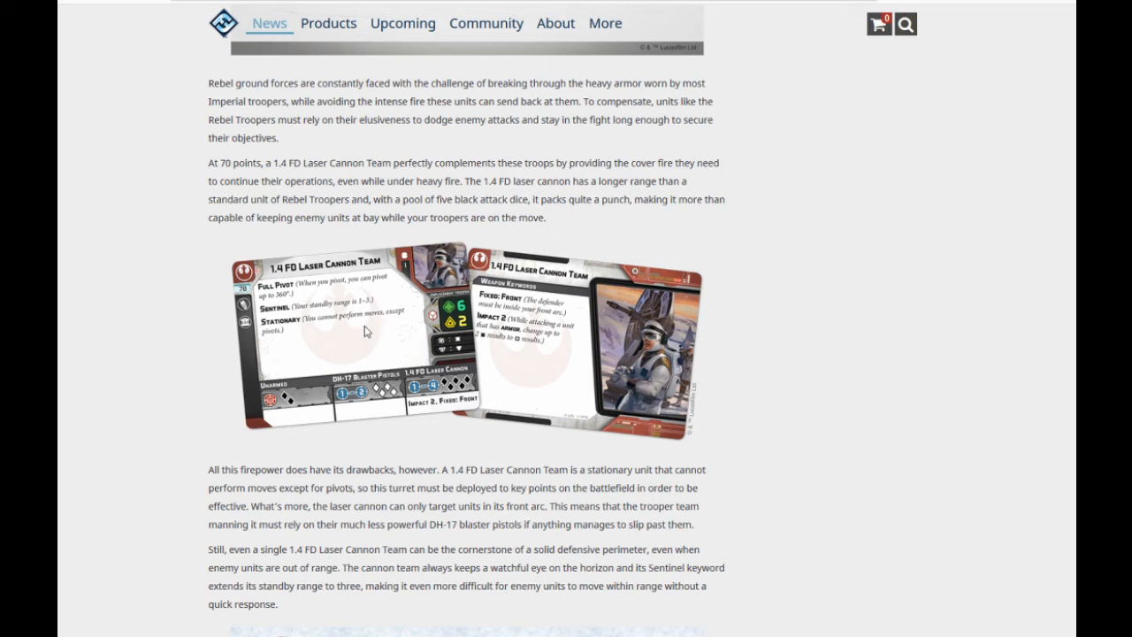
{"action": "mouse_move", "coordinate": [332, 336]}
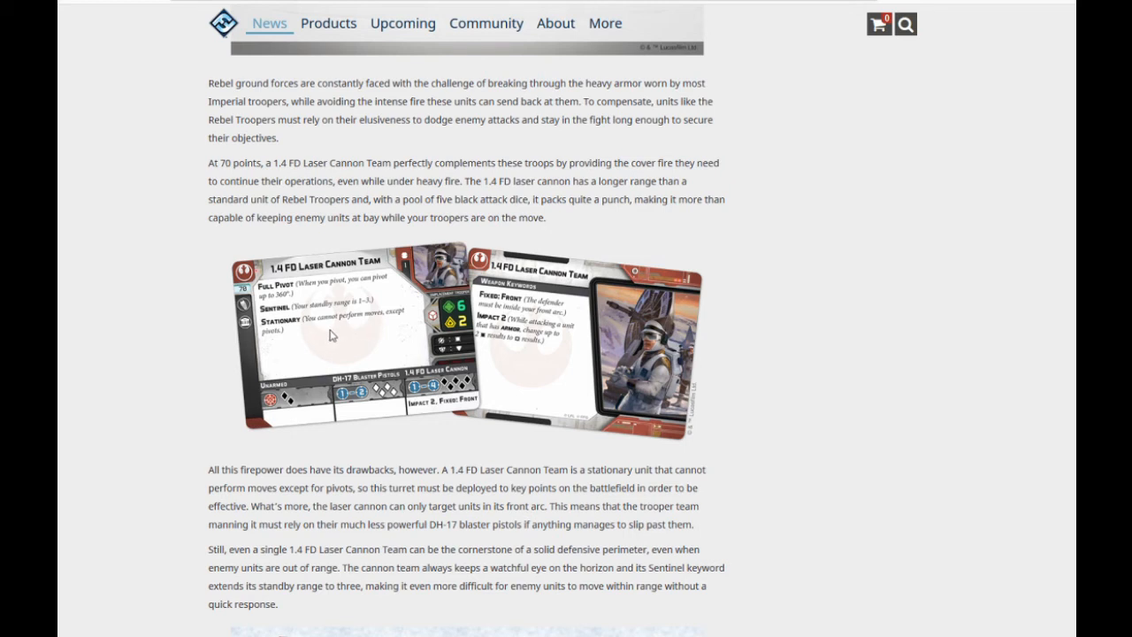
{"action": "mouse_move", "coordinate": [487, 434]}
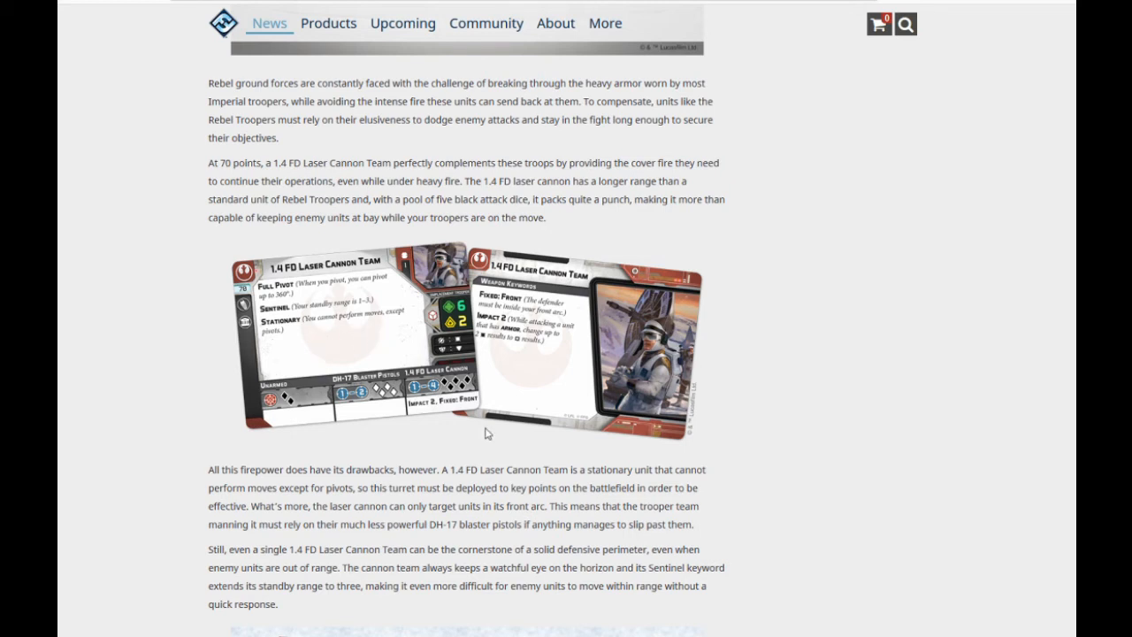
{"action": "mouse_move", "coordinate": [460, 415]}
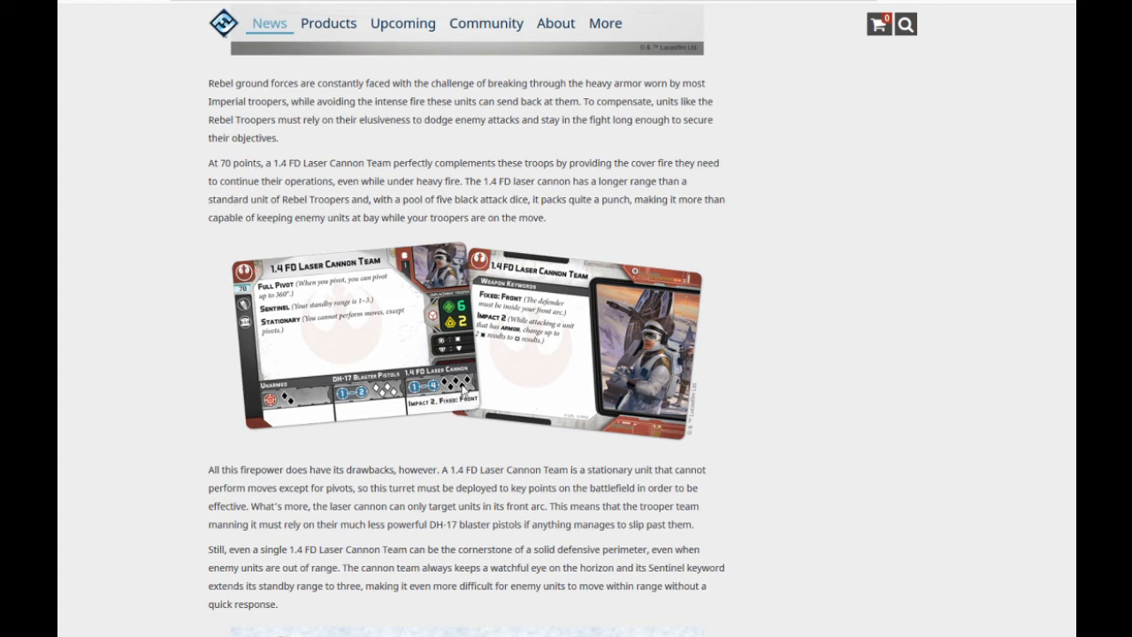
{"action": "mouse_move", "coordinate": [456, 417]}
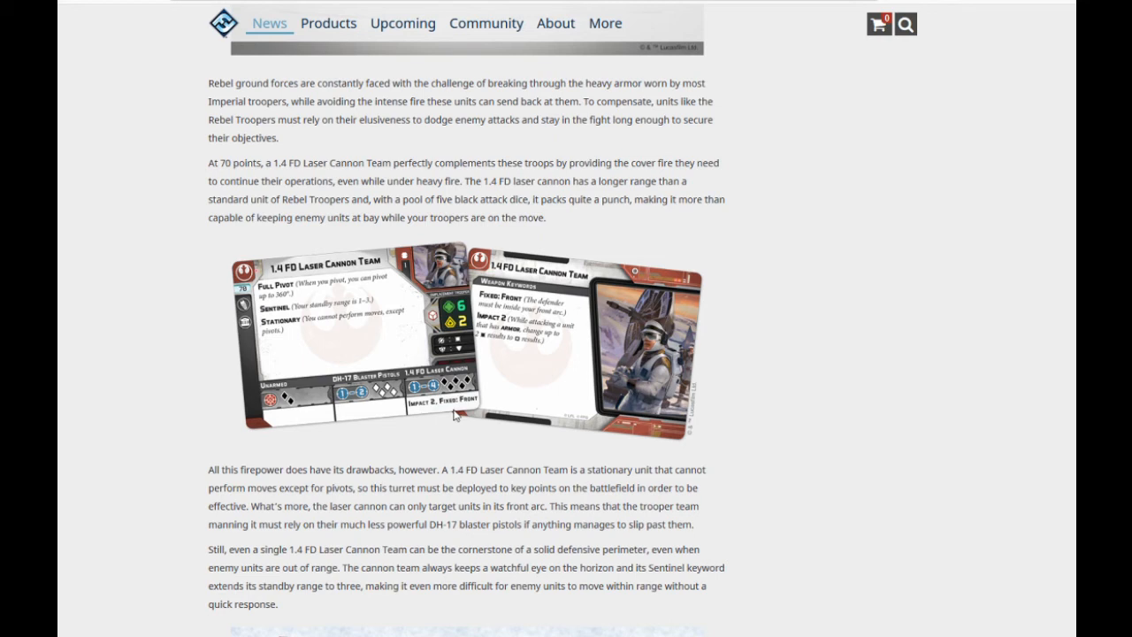
{"action": "mouse_move", "coordinate": [544, 395]}
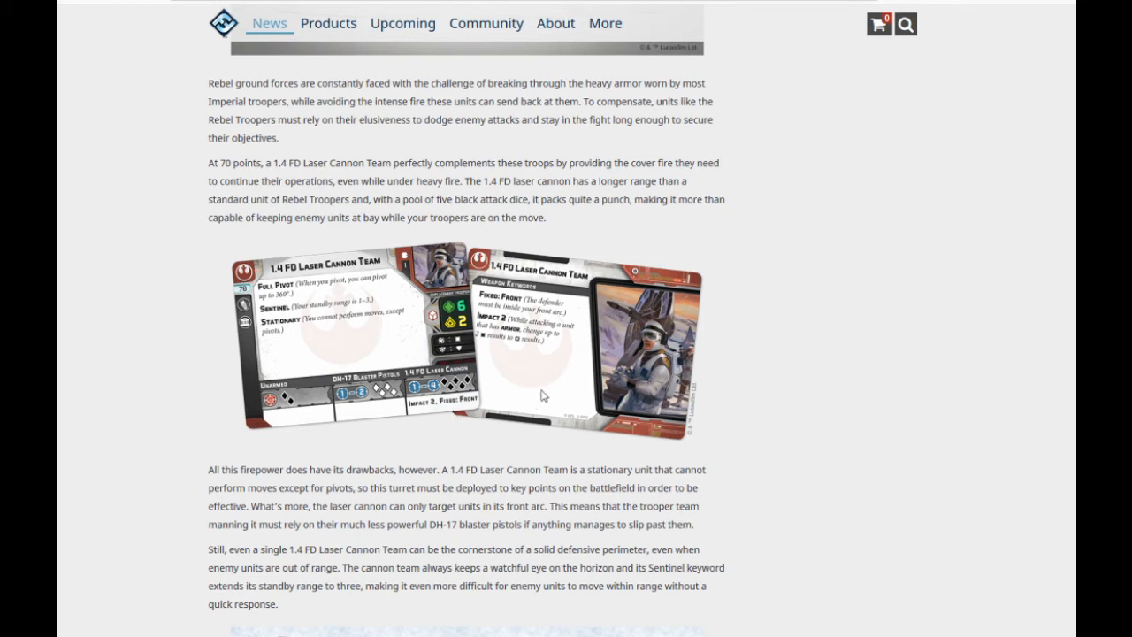
{"action": "mouse_move", "coordinate": [447, 361]}
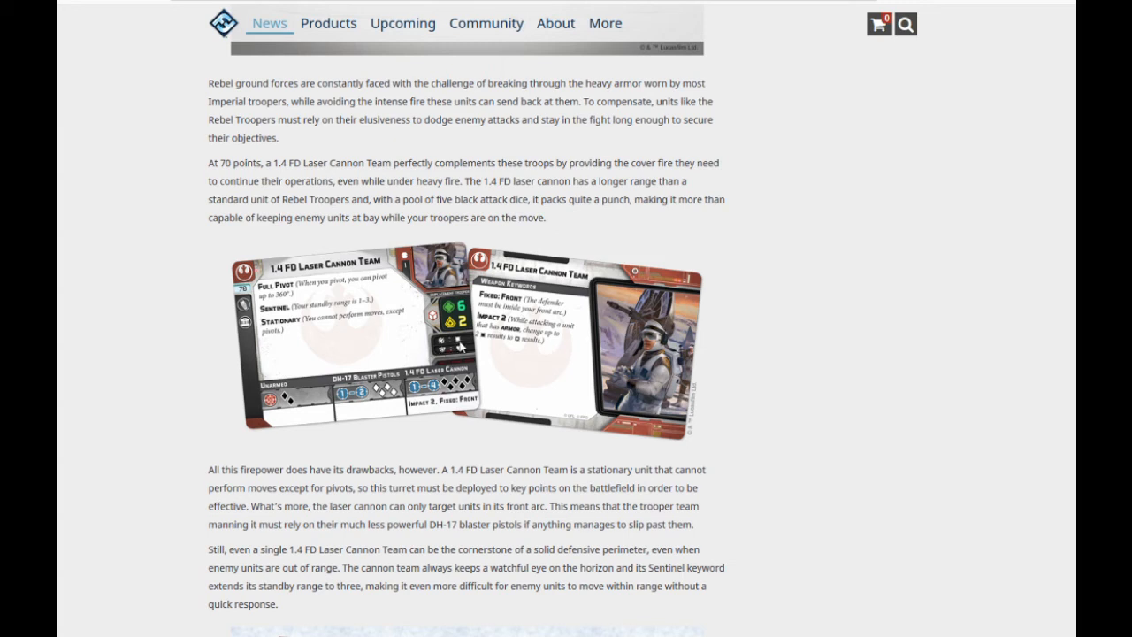
{"action": "mouse_move", "coordinate": [509, 354]}
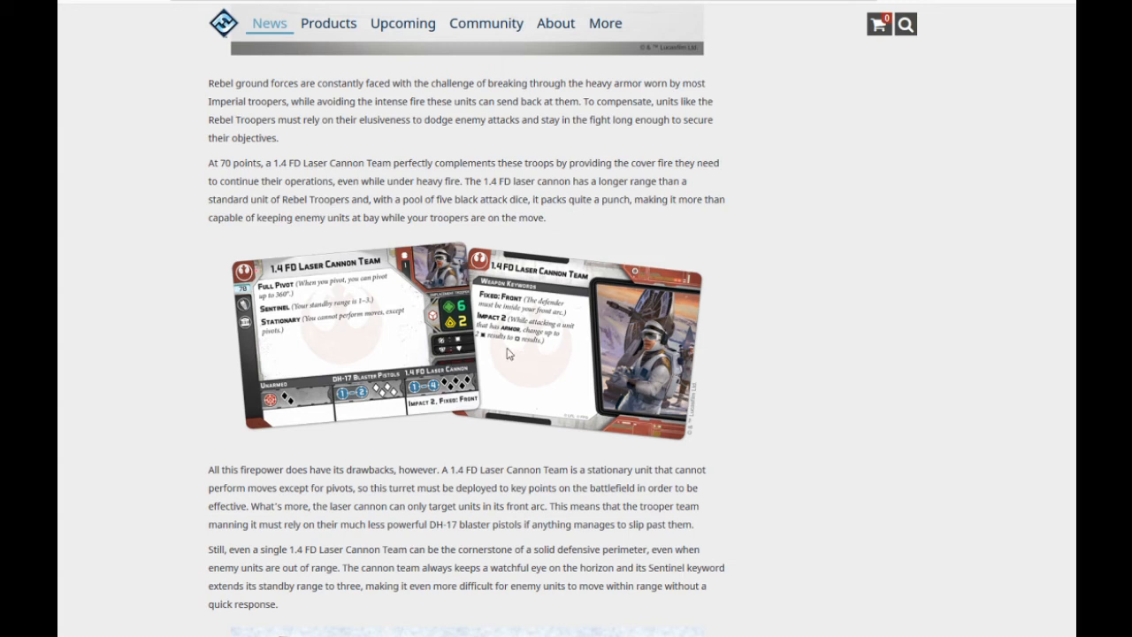
{"action": "mouse_move", "coordinate": [545, 373]}
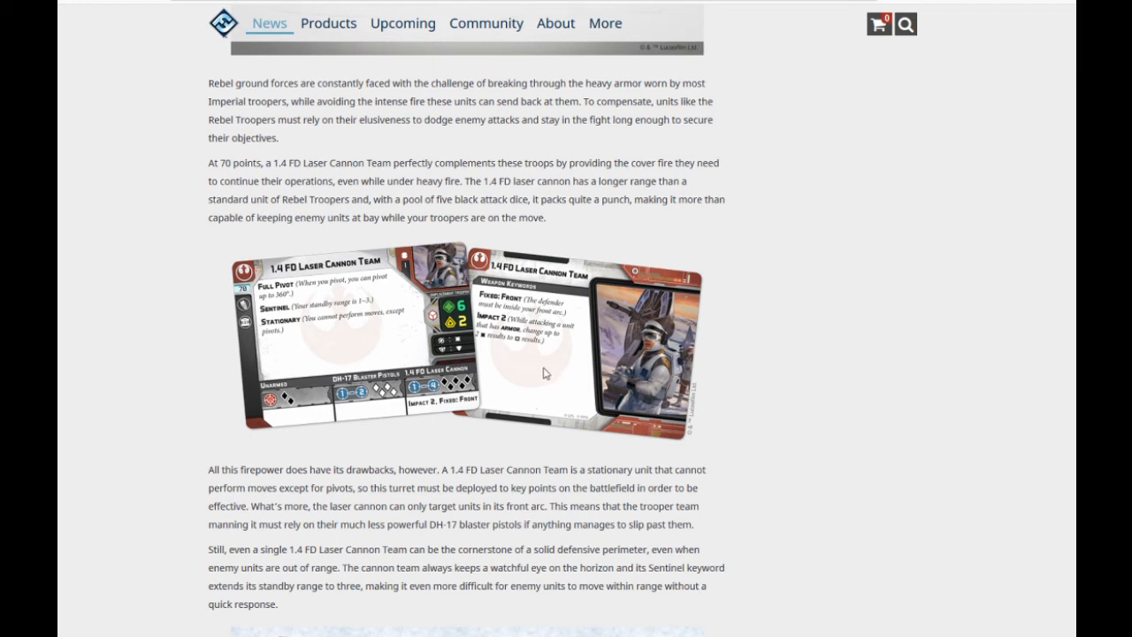
{"action": "mouse_move", "coordinate": [501, 380]}
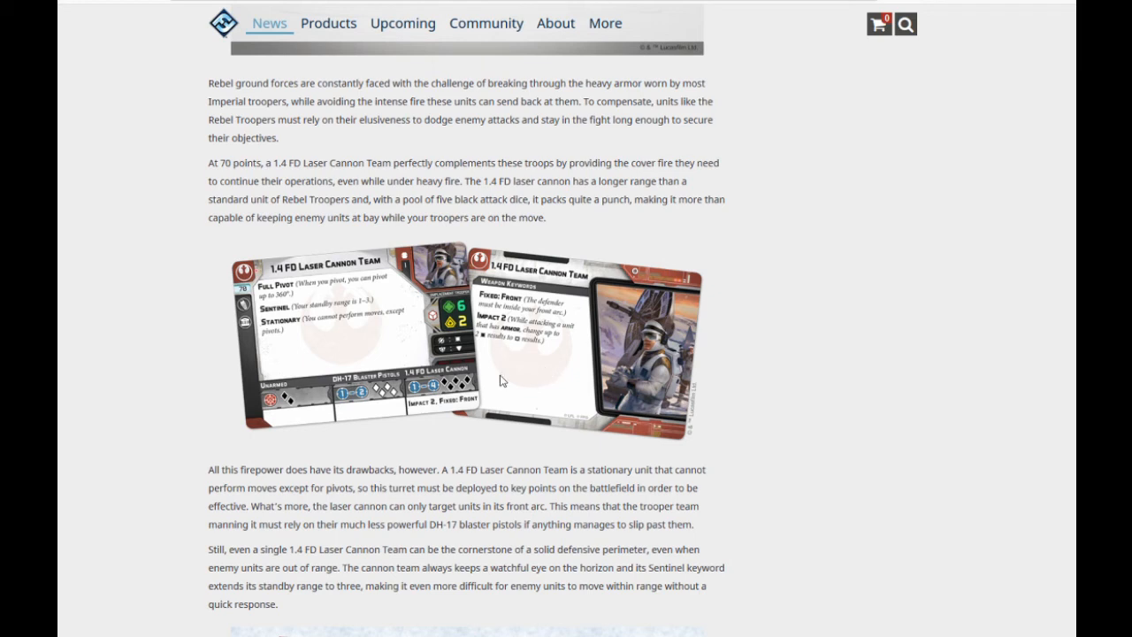
{"action": "mouse_move", "coordinate": [431, 410]}
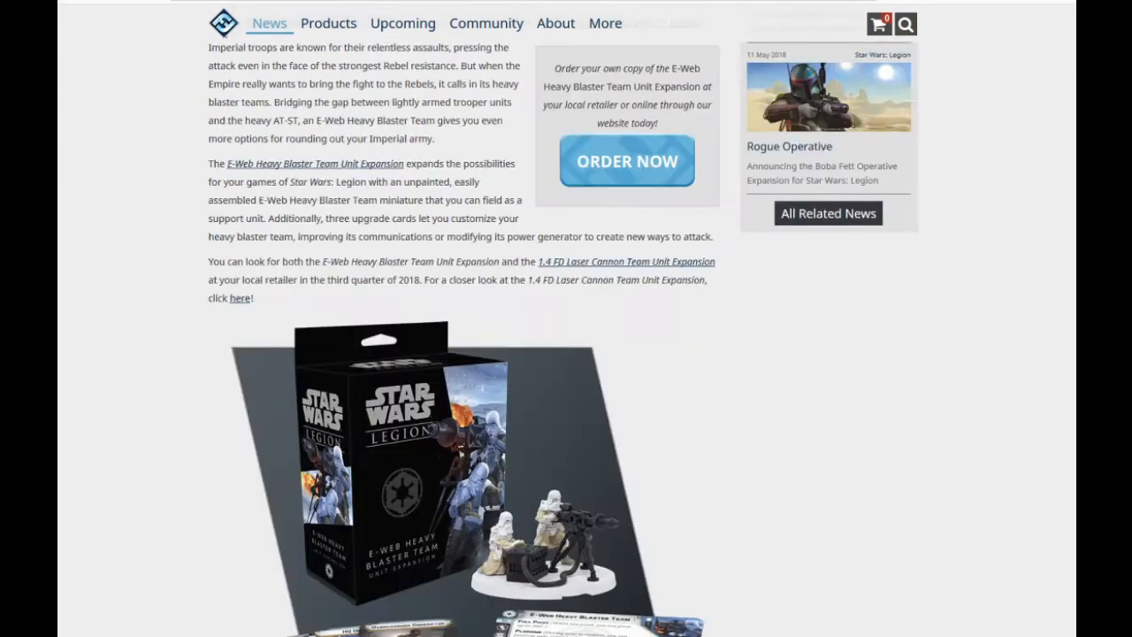
{"action": "scroll", "scroll_direction": "down", "scroll_amount": 3}
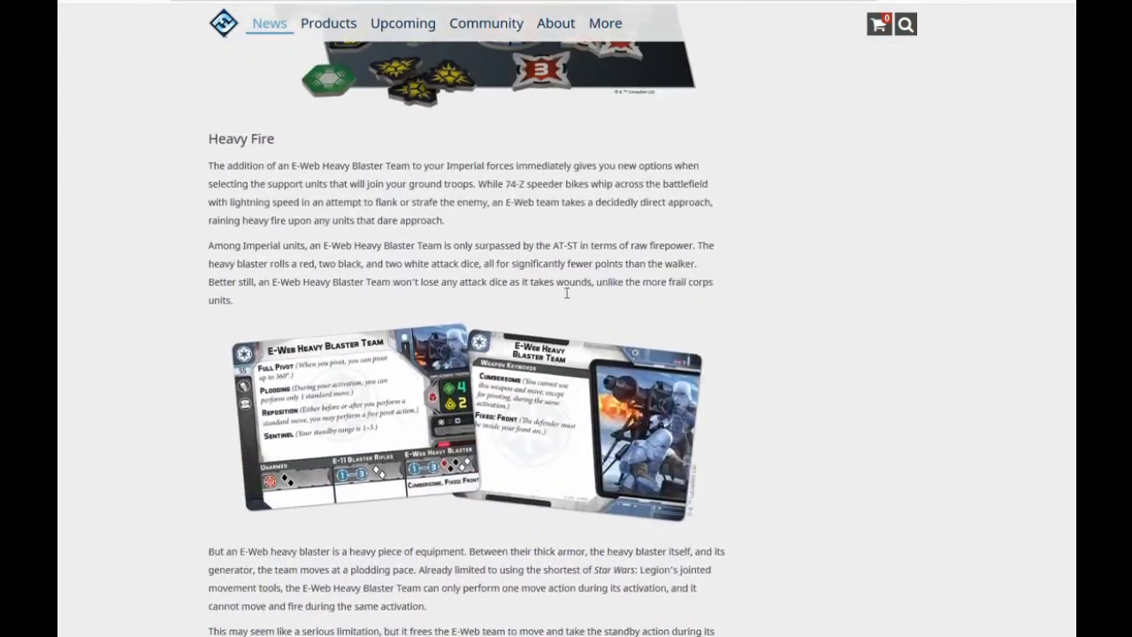
{"action": "scroll", "scroll_direction": "down", "scroll_amount": 3}
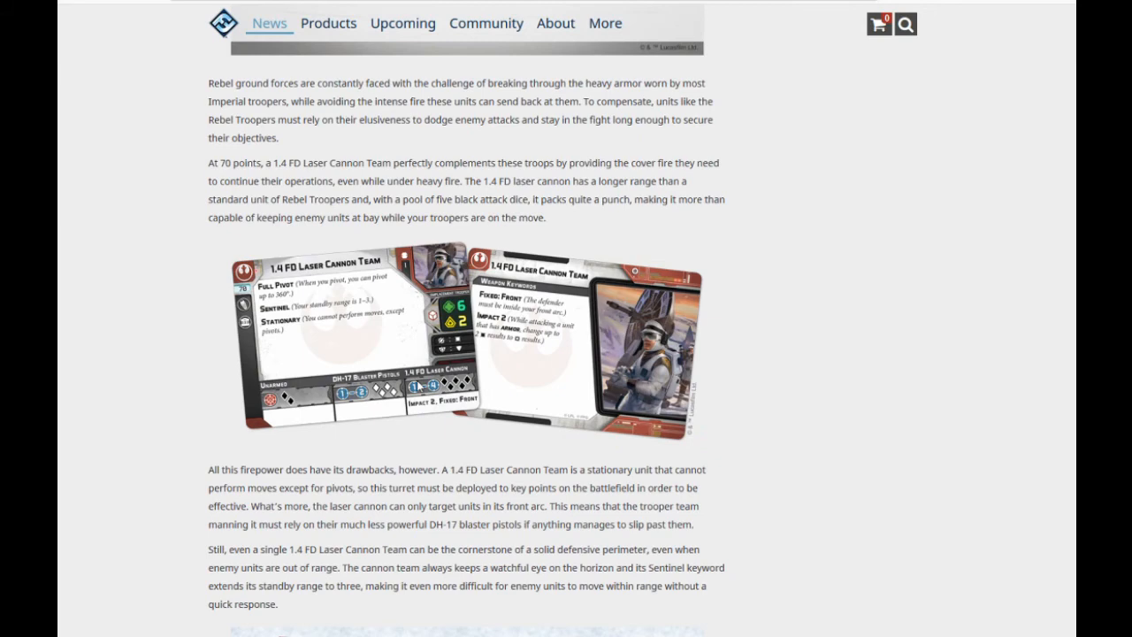
{"action": "mouse_move", "coordinate": [389, 404]}
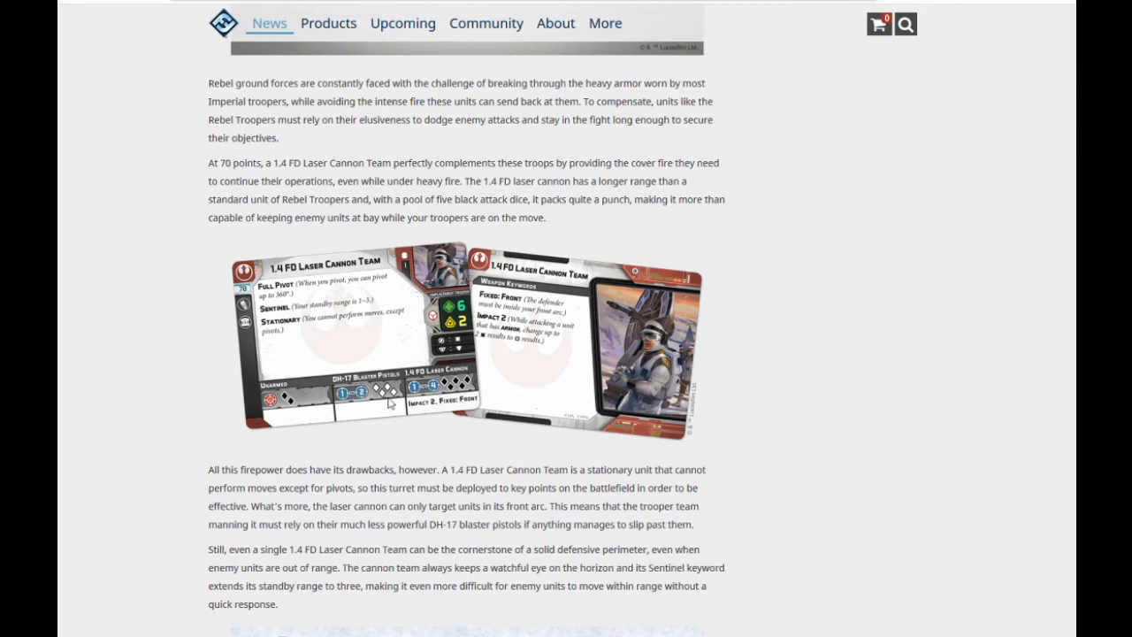
{"action": "scroll", "scroll_direction": "down", "scroll_amount": 3}
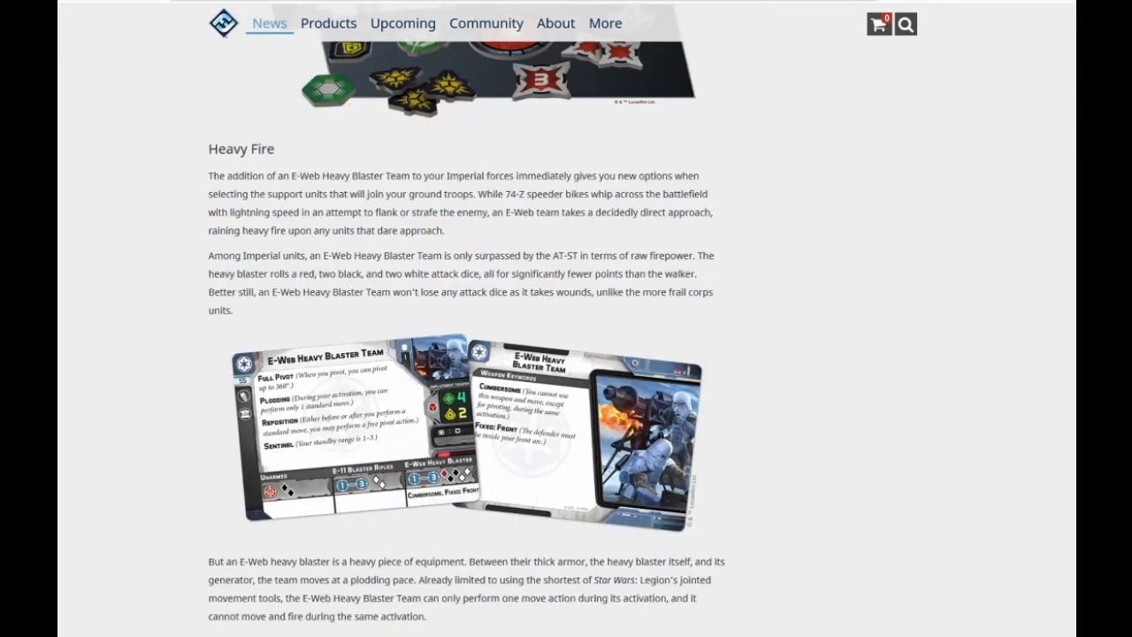
{"action": "scroll", "scroll_direction": "down", "scroll_amount": 3}
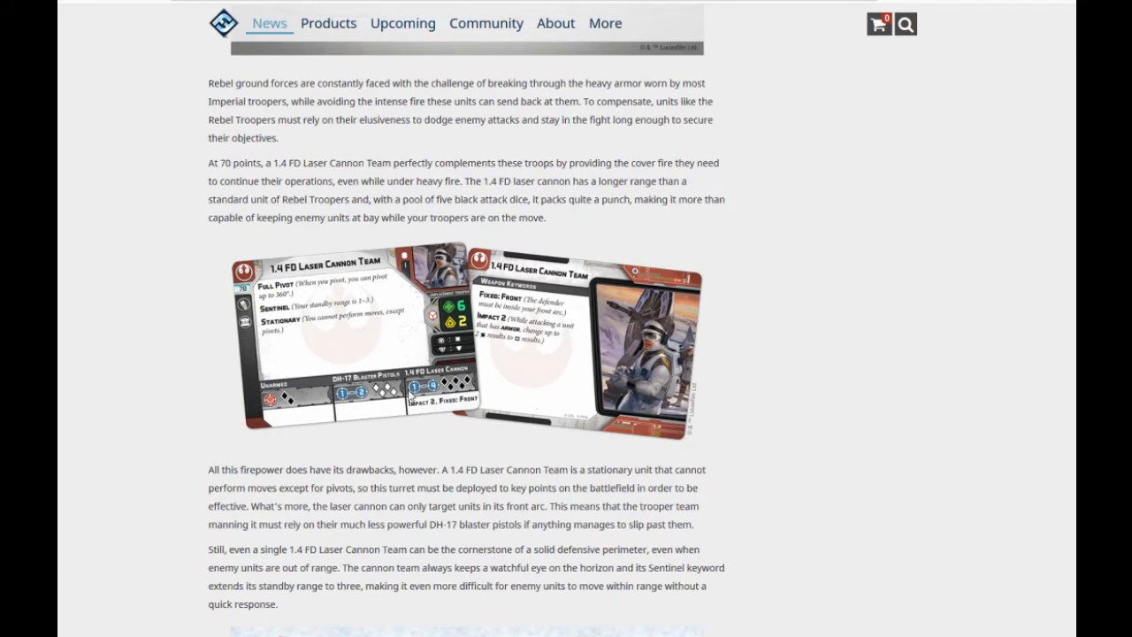
{"action": "mouse_move", "coordinate": [307, 336]}
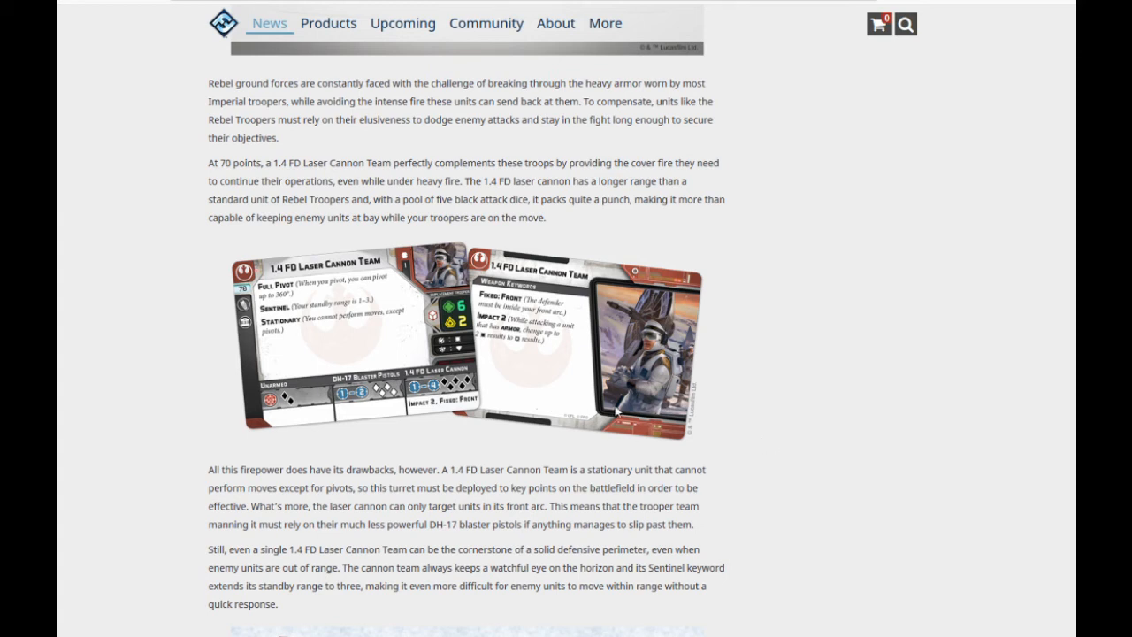
{"action": "mouse_move", "coordinate": [919, 483]}
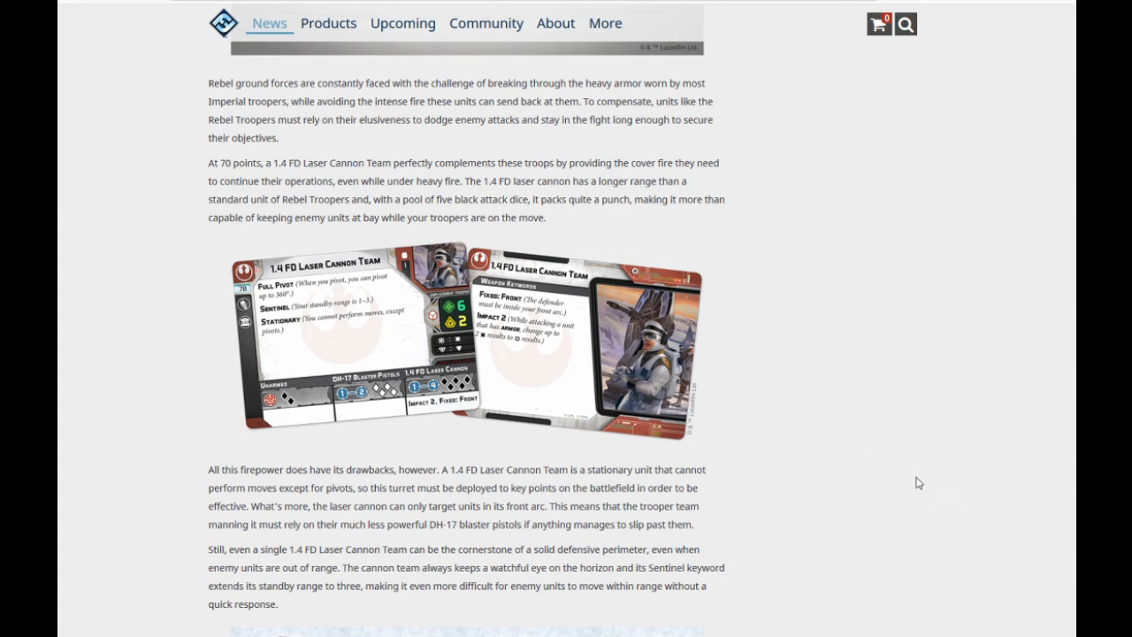
{"action": "mouse_move", "coordinate": [888, 489]}
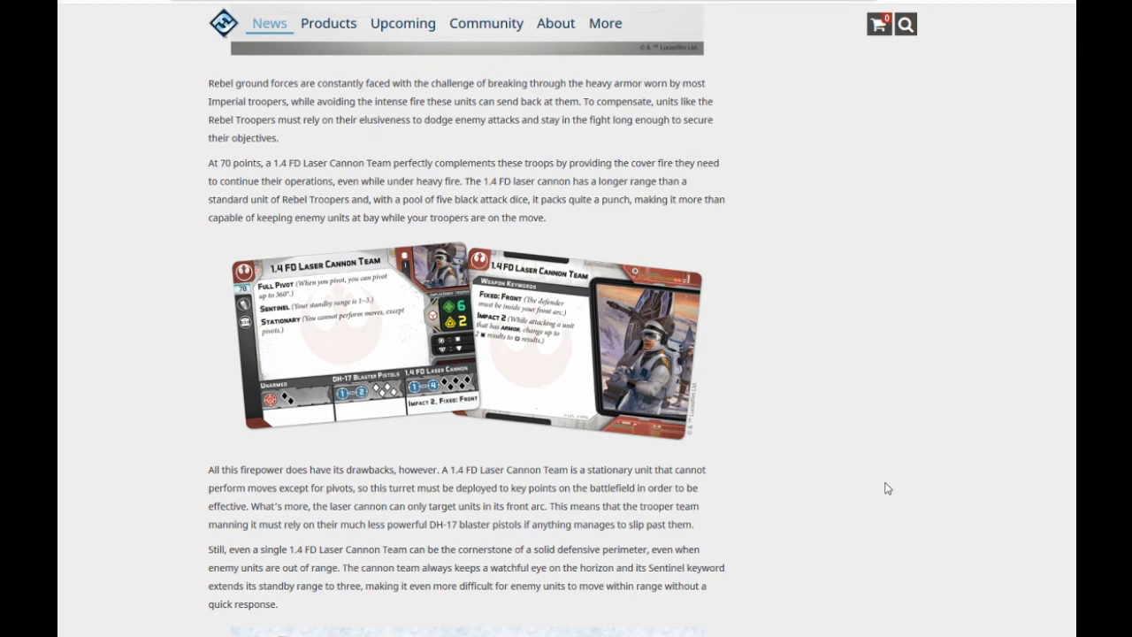
- Scroll to Hold the Line and its third-quarter 2018 release note, deselecting the text
{"action": "scroll", "scroll_direction": "down", "scroll_amount": 3}
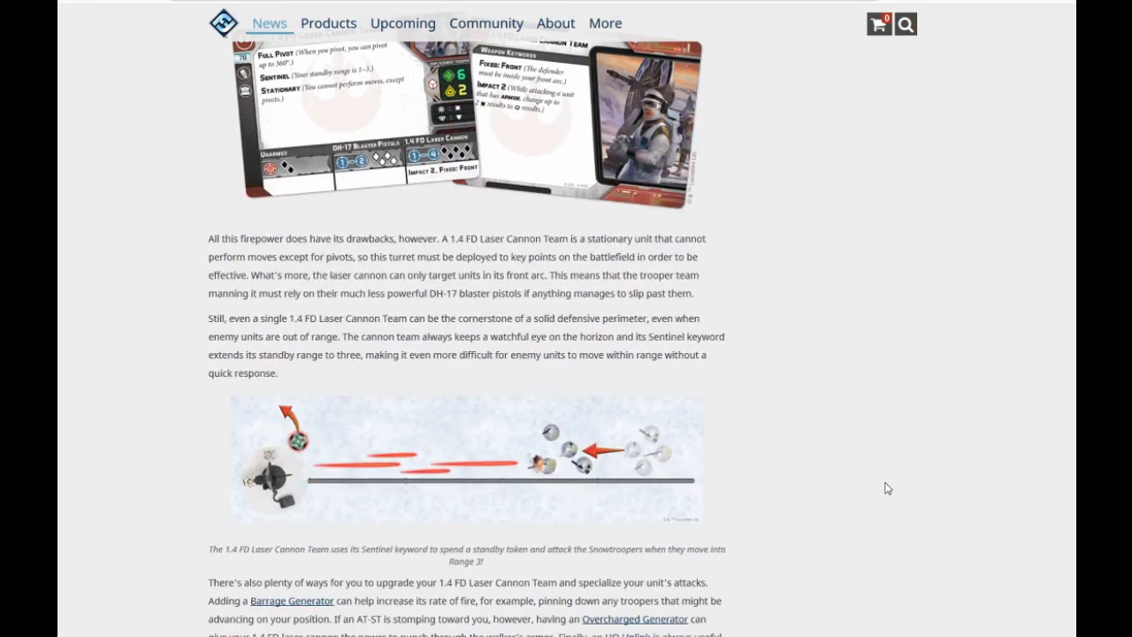
{"action": "scroll", "scroll_direction": "up", "scroll_amount": 3}
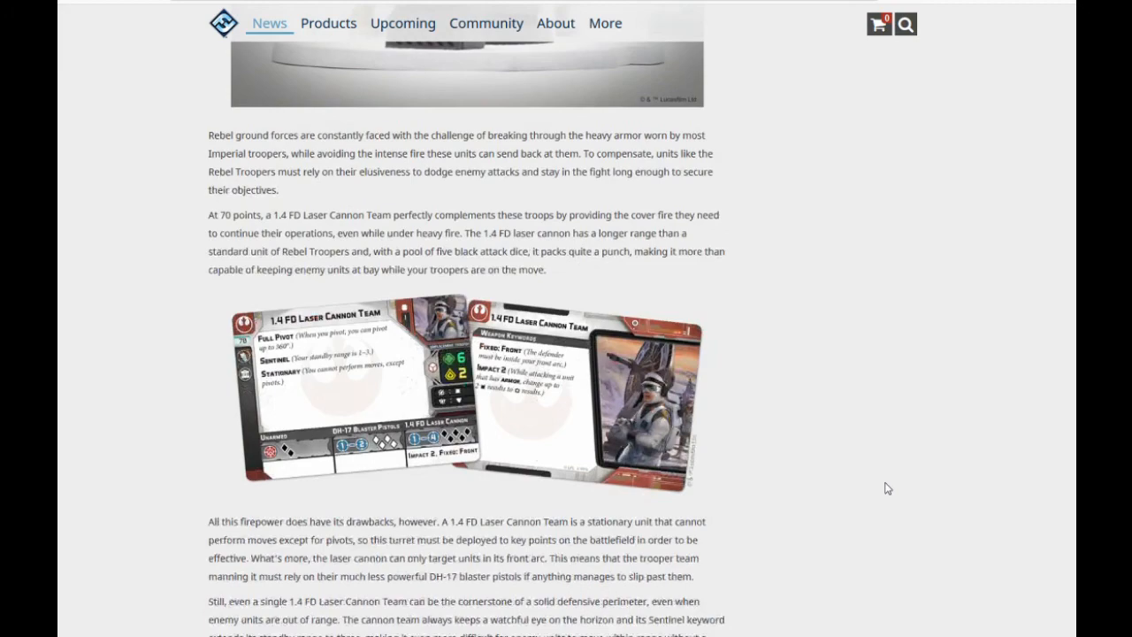
{"action": "scroll", "scroll_direction": "down", "scroll_amount": 3}
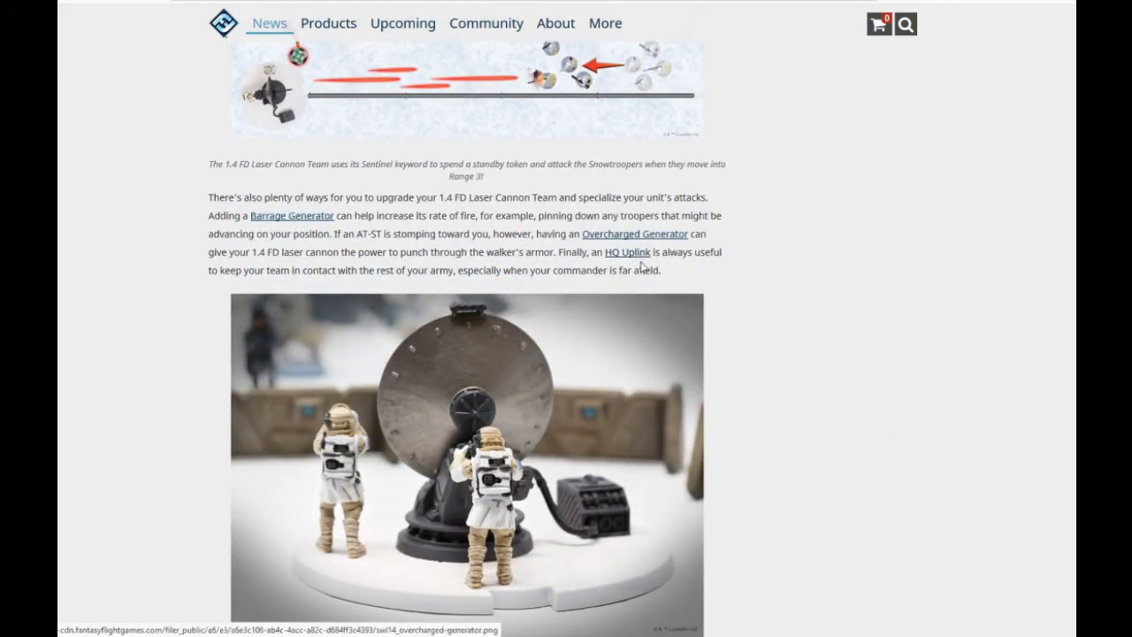
{"action": "scroll", "scroll_direction": "down", "scroll_amount": 3}
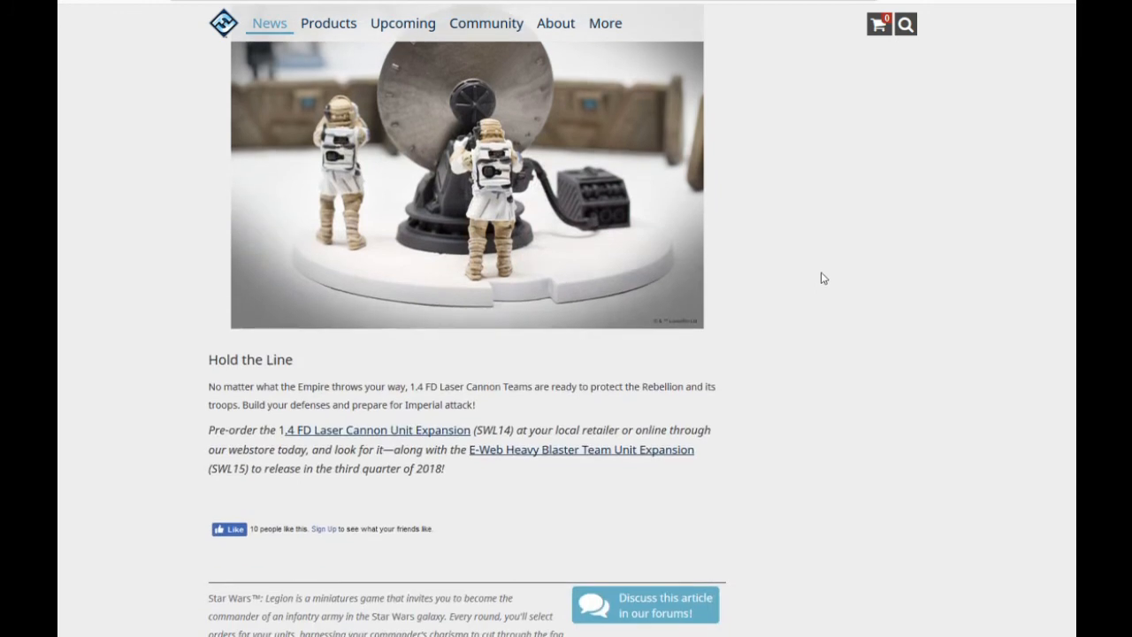
{"action": "mouse_move", "coordinate": [861, 296]}
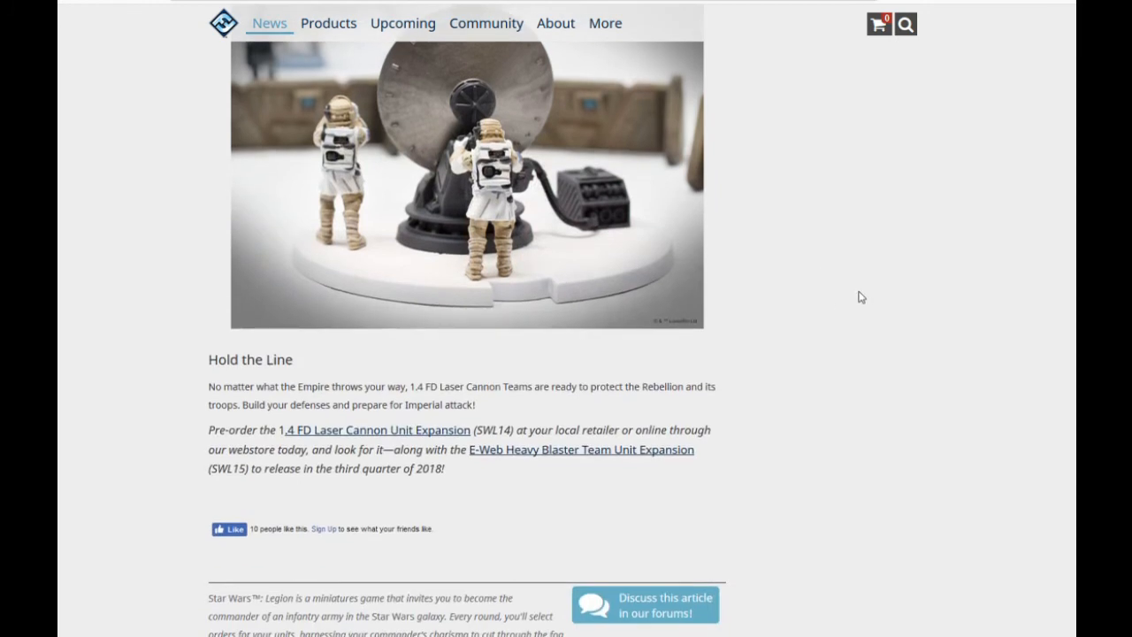
{"action": "mouse_move", "coordinate": [409, 492]}
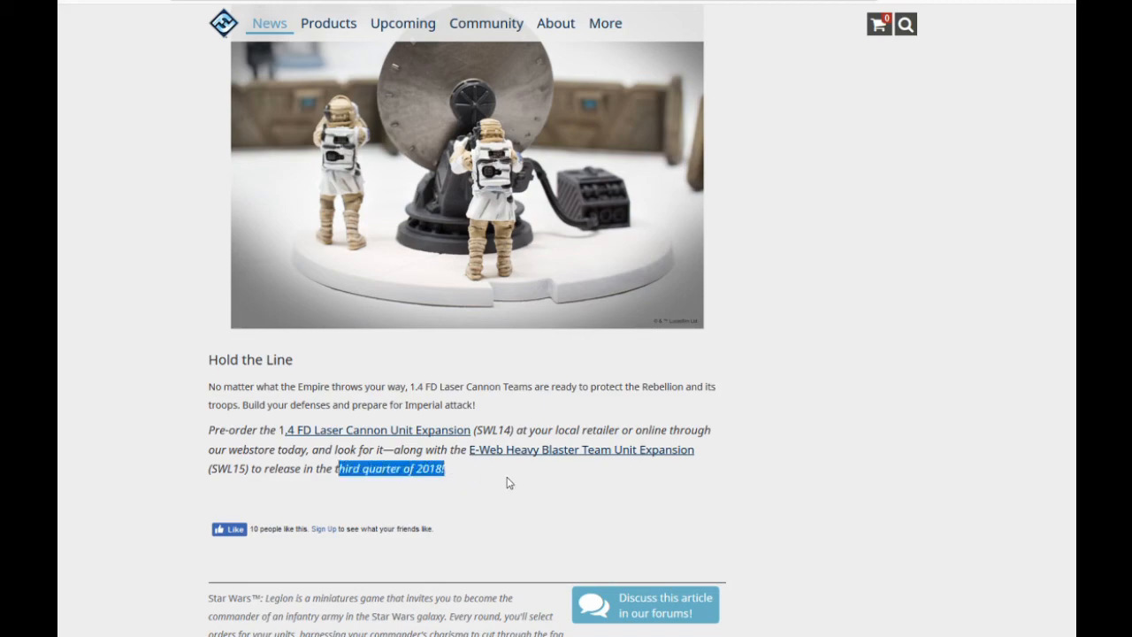
{"action": "left_click", "coordinate": [796, 468]}
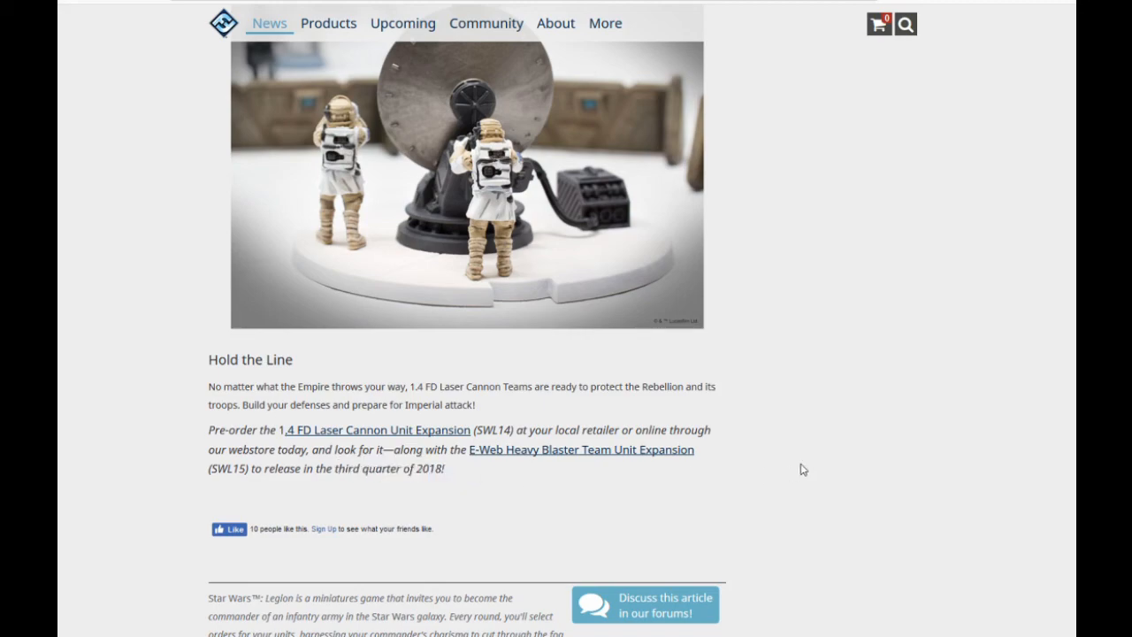
- Return to the article top showing the USD 19.95 pre-order listing
{"action": "scroll", "scroll_direction": "down", "scroll_amount": 3}
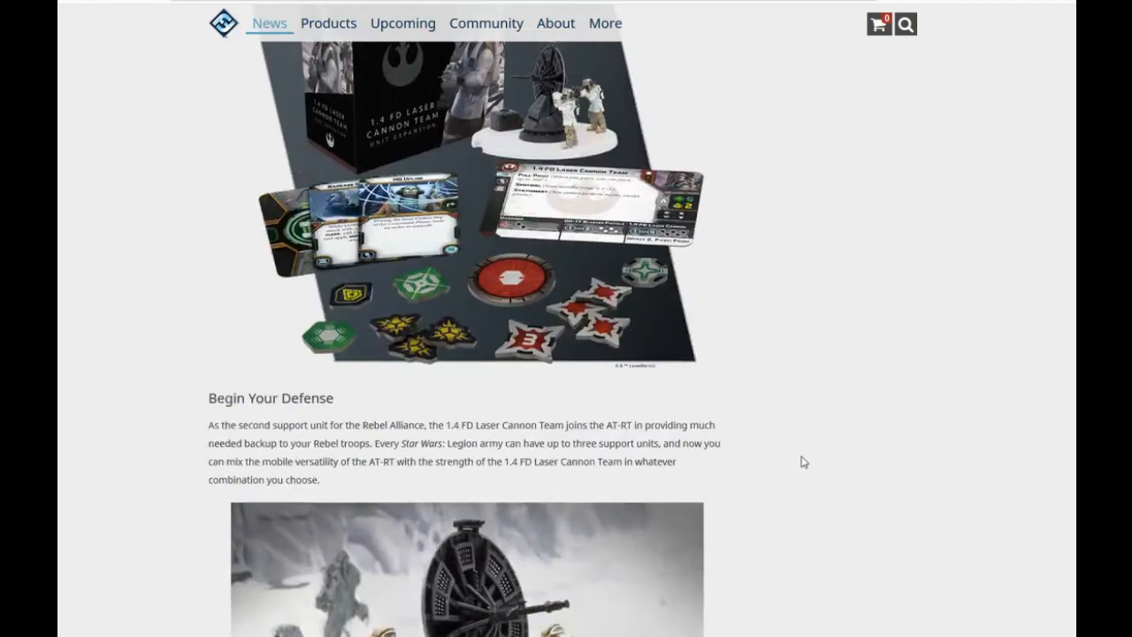
{"action": "scroll", "scroll_direction": "up", "scroll_amount": 3}
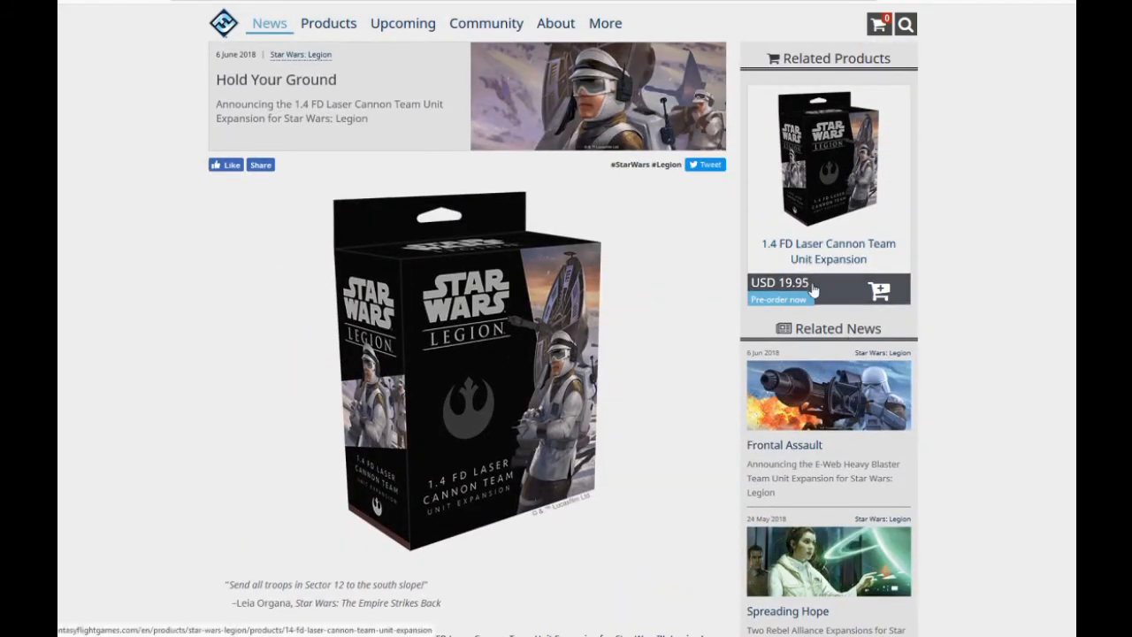
{"action": "mouse_move", "coordinate": [954, 305]}
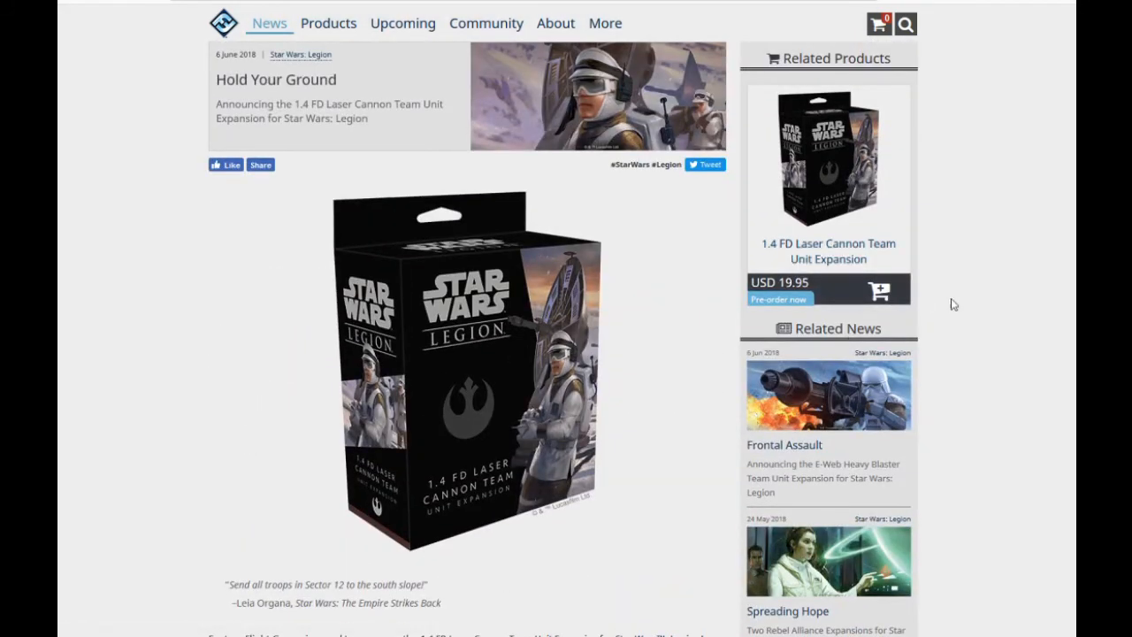
{"action": "mouse_move", "coordinate": [973, 314]}
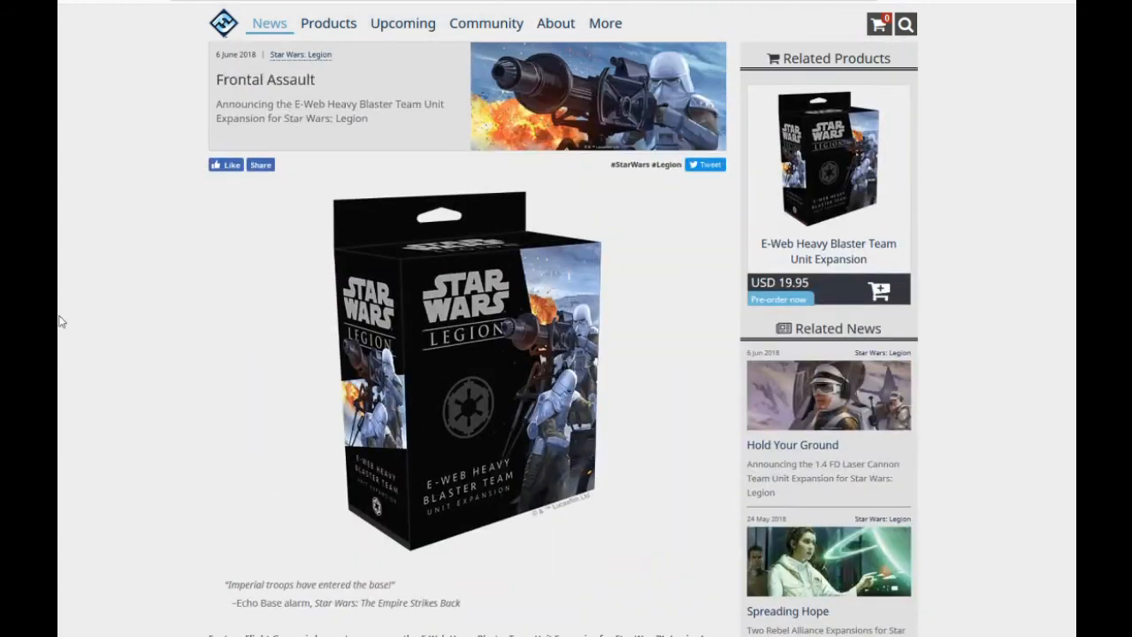
{"action": "mouse_move", "coordinate": [81, 335]}
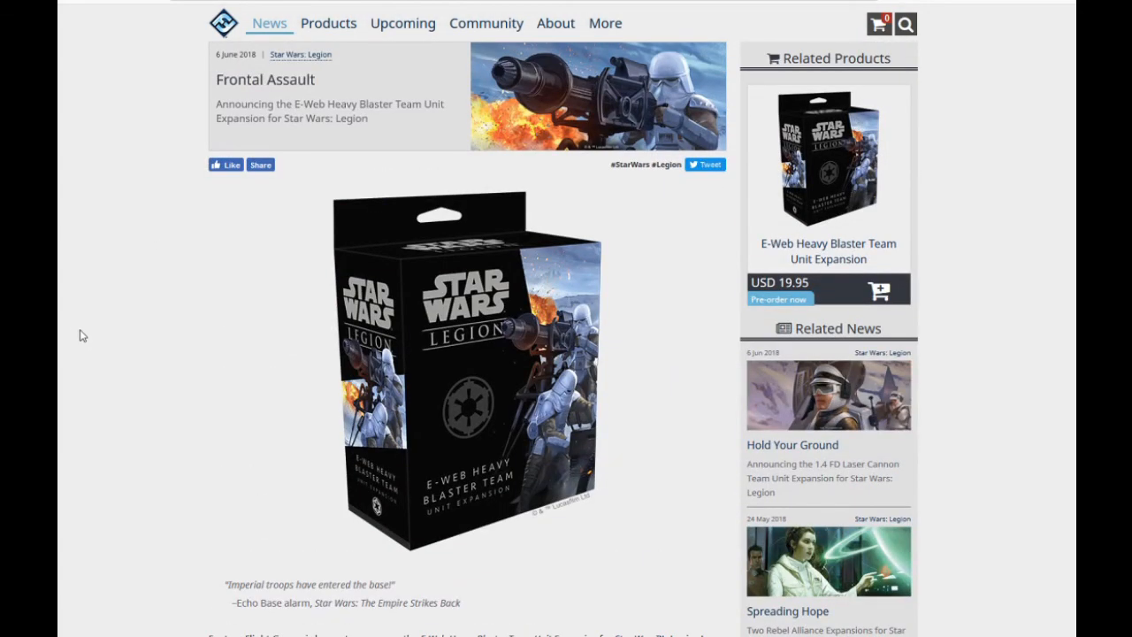